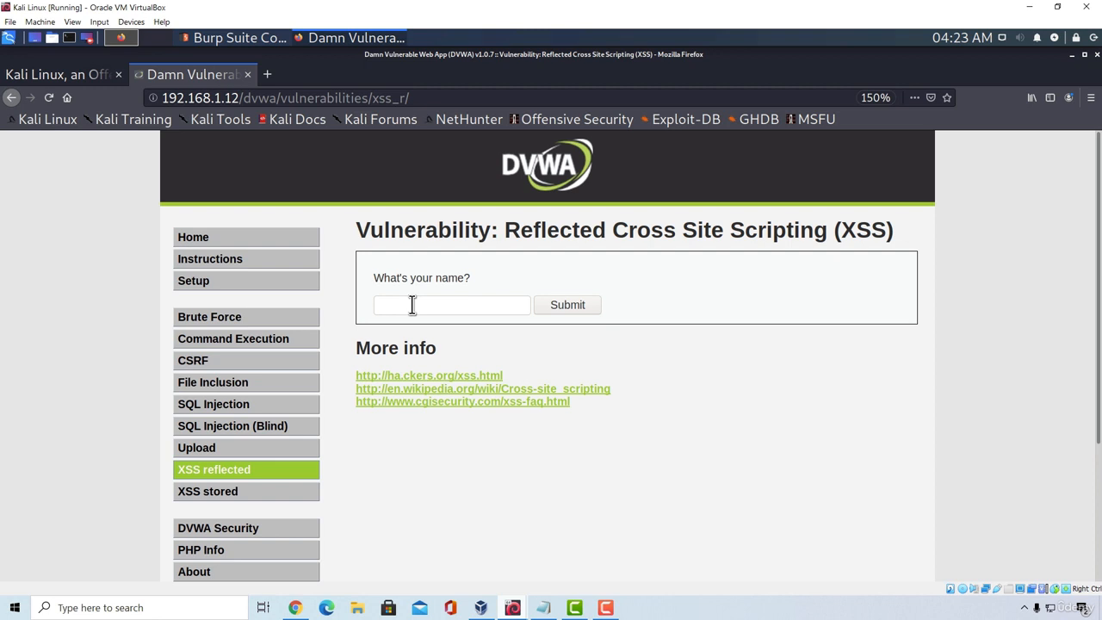
Step: Enter the payload <h1>TEST</h1> into the reflected XSS name field
scroll("down", 3)
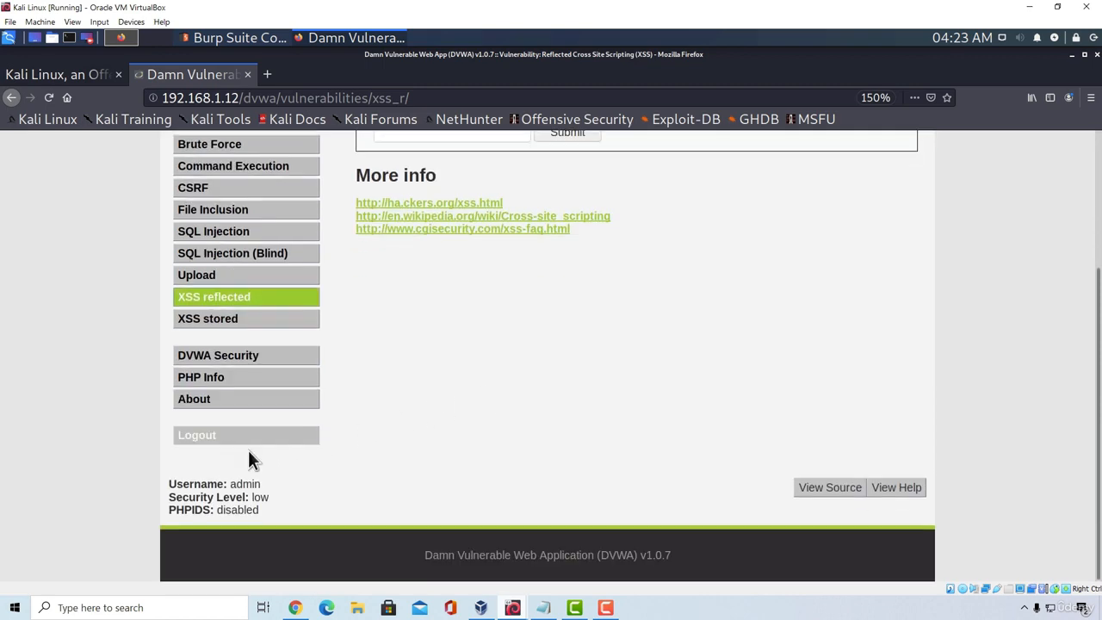
type("<h1>")
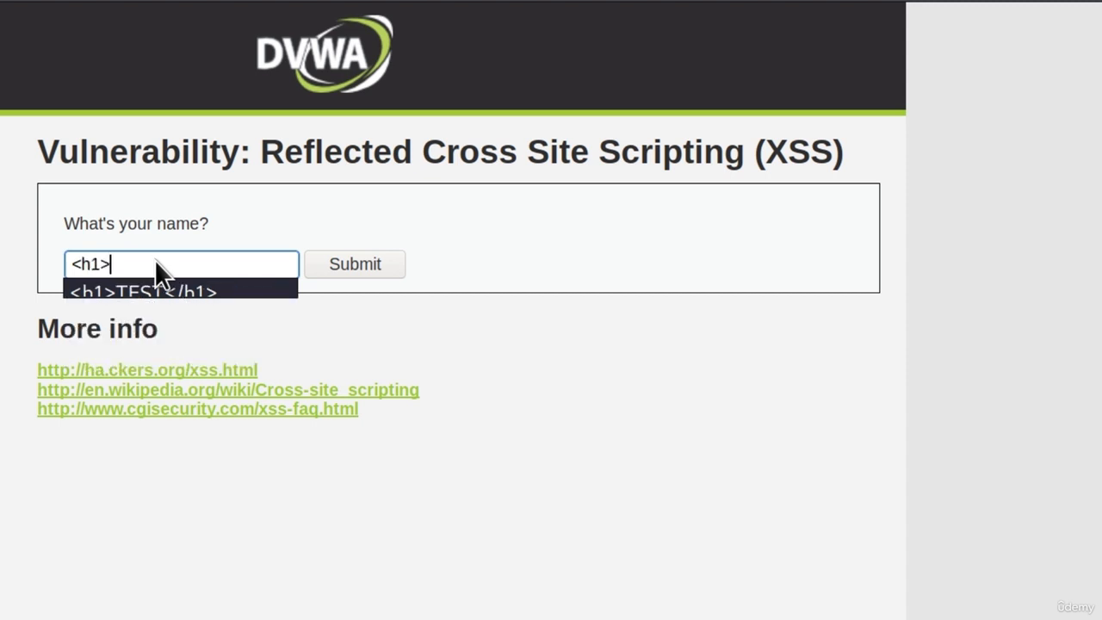
type("TEST</h1>")
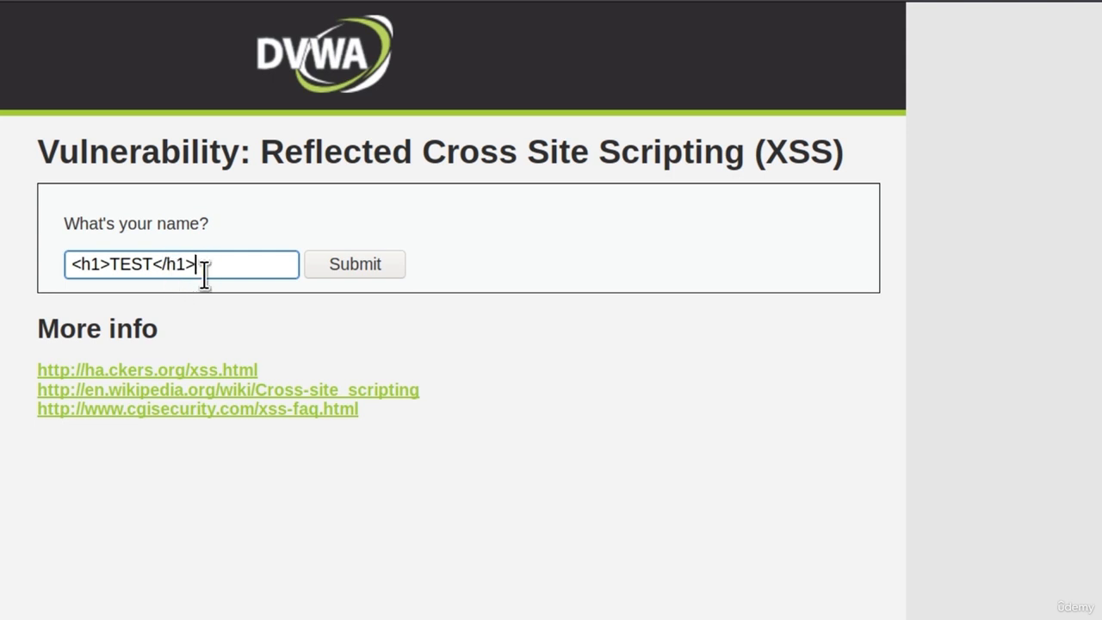
Step: Submit the h1 payload, then enter <h3>TEST</h3> as the new name payload
left_click(354, 264)
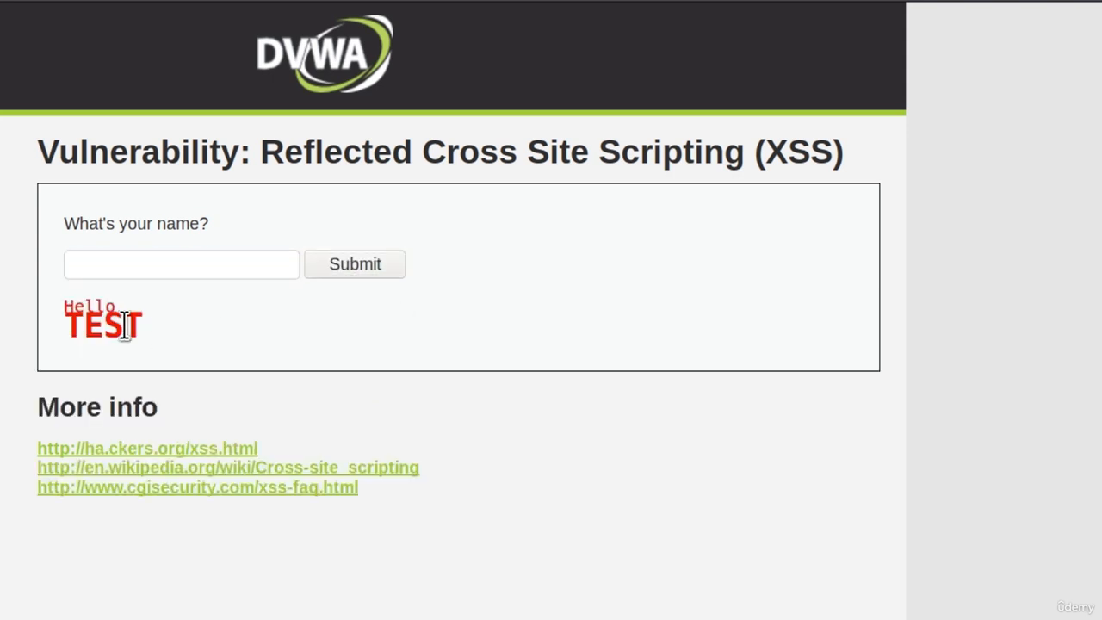
mouse_move(153, 336)
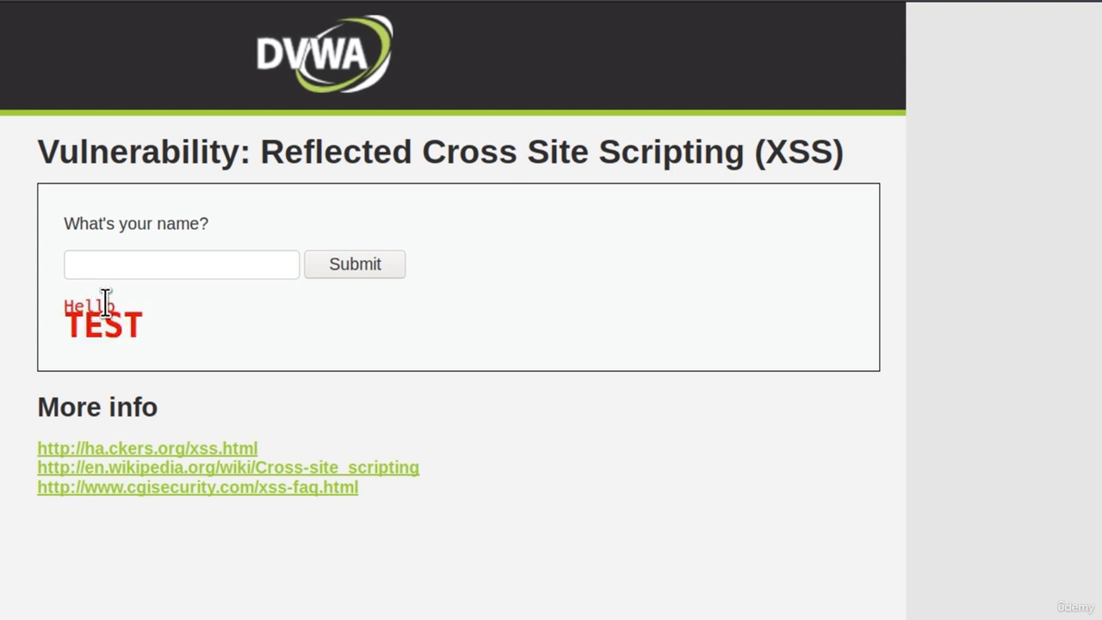
left_click(181, 264)
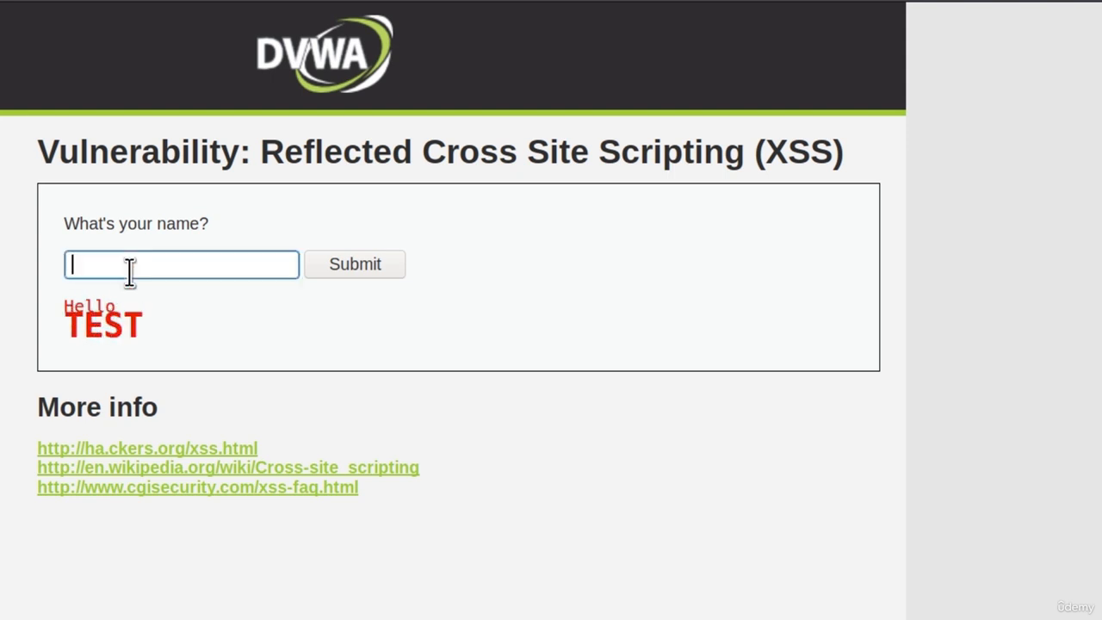
type("<")
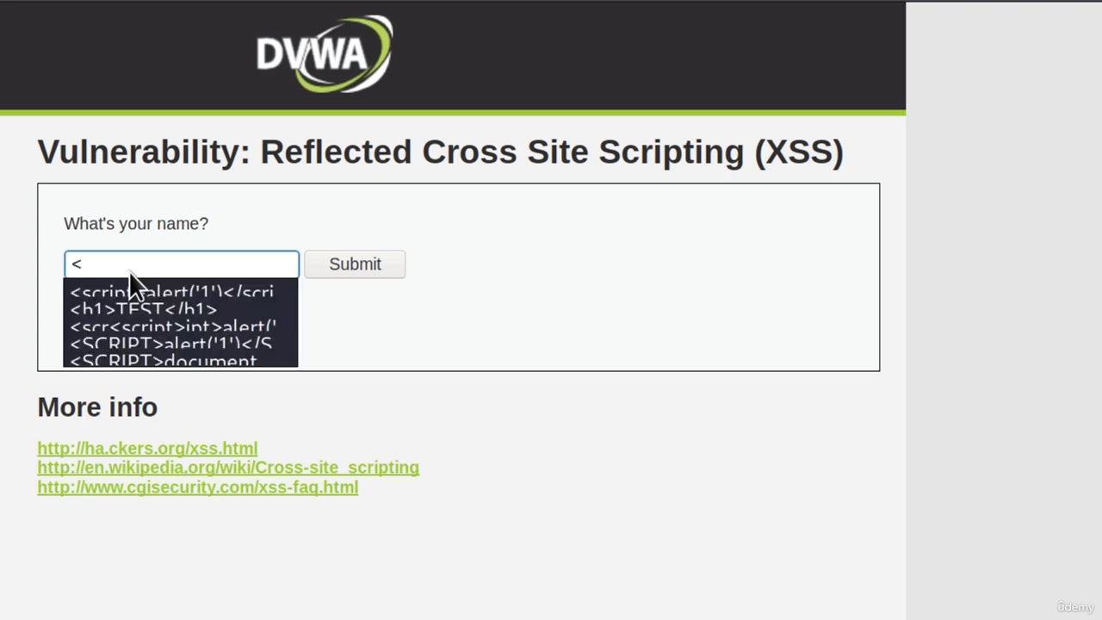
type("h3")
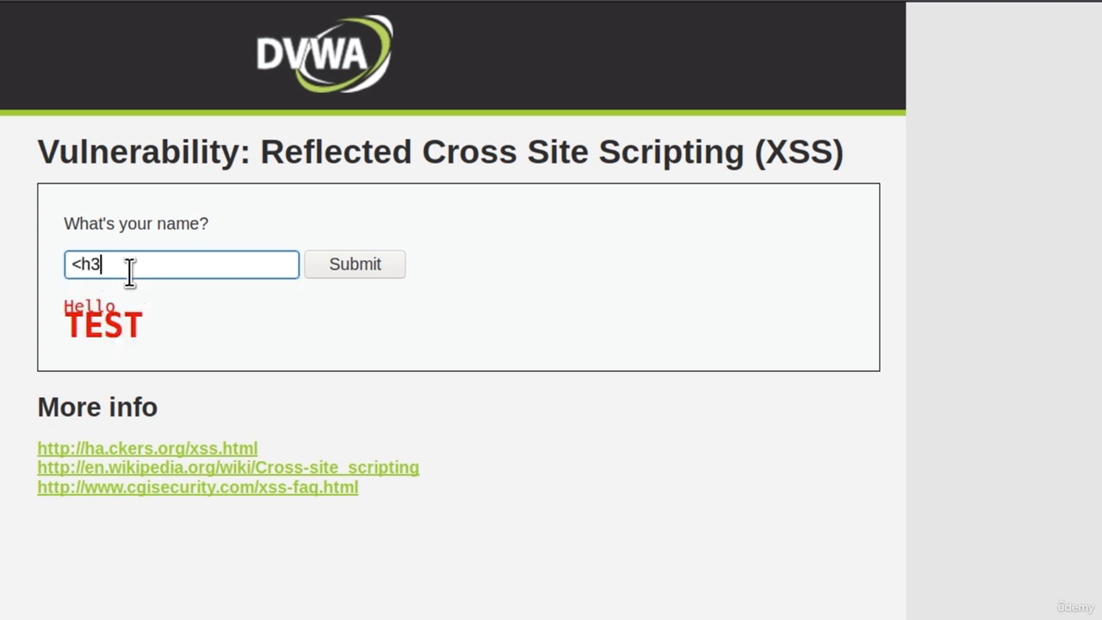
type(">TEST<")
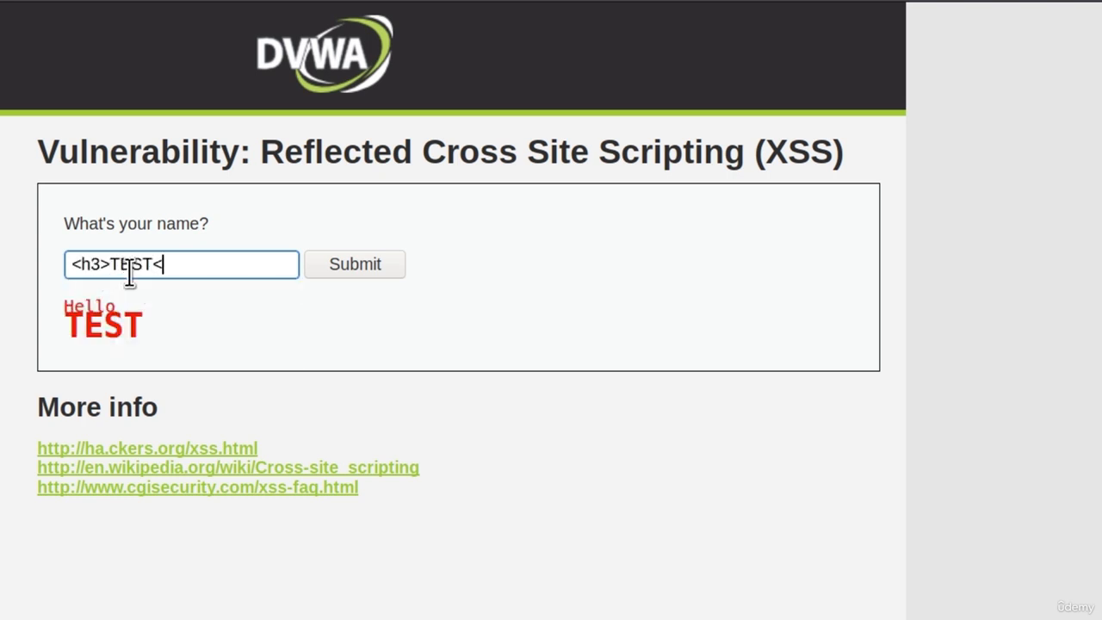
type("/h")
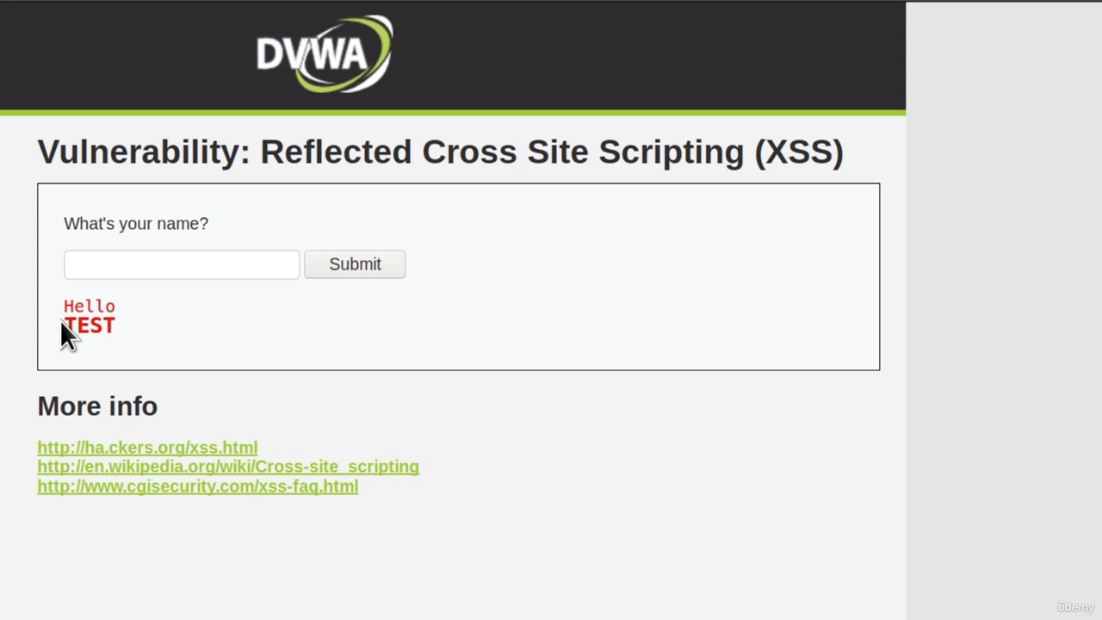
mouse_move(72, 297)
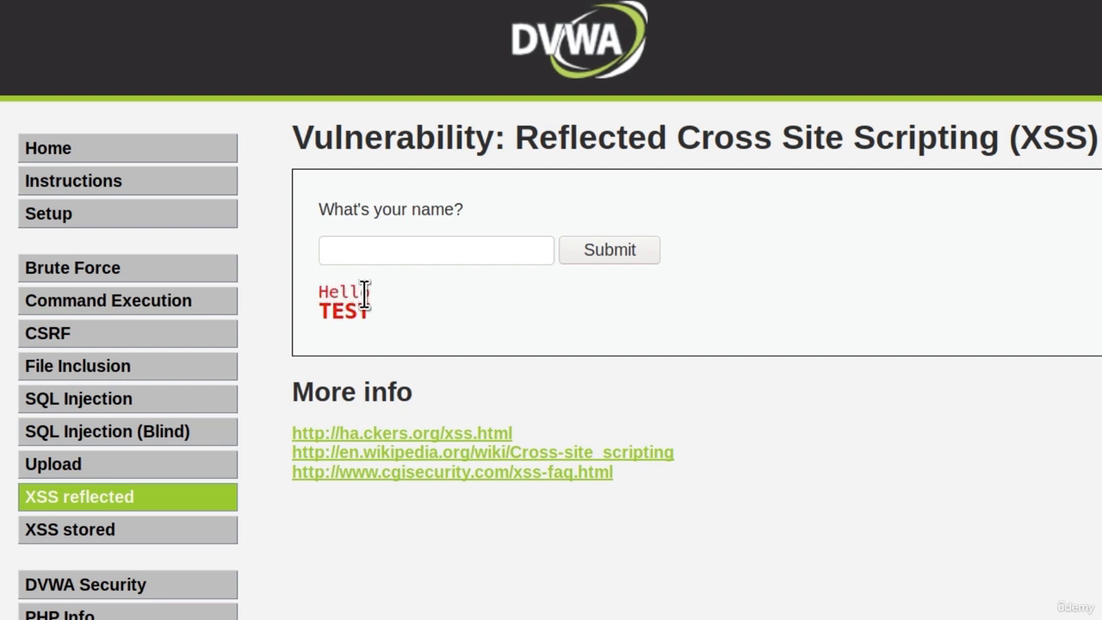
mouse_move(387, 311)
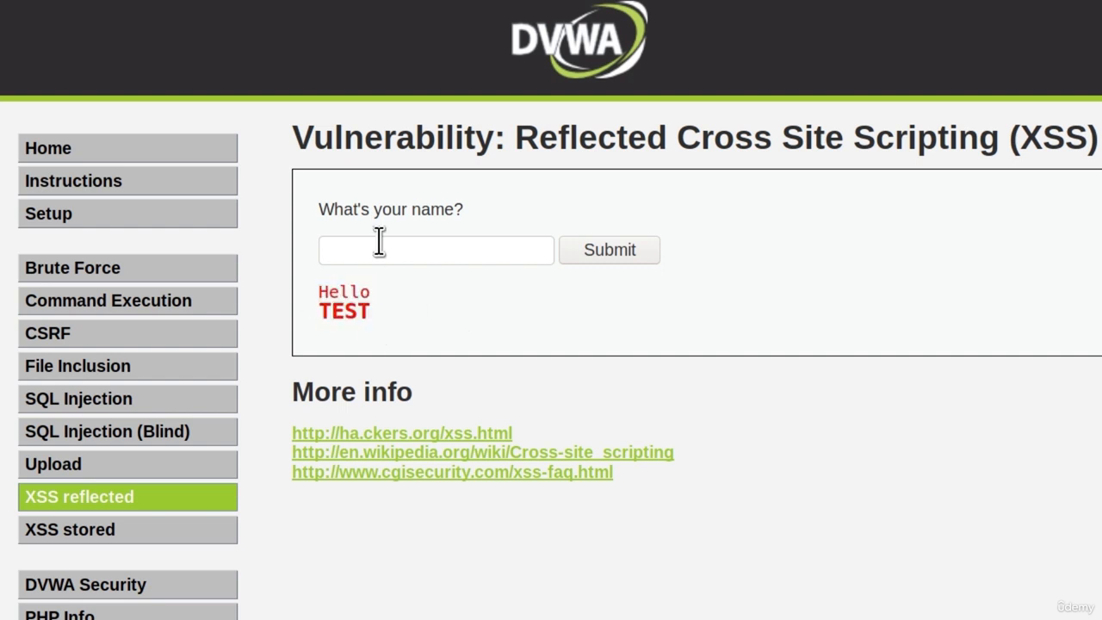
mouse_move(453, 206)
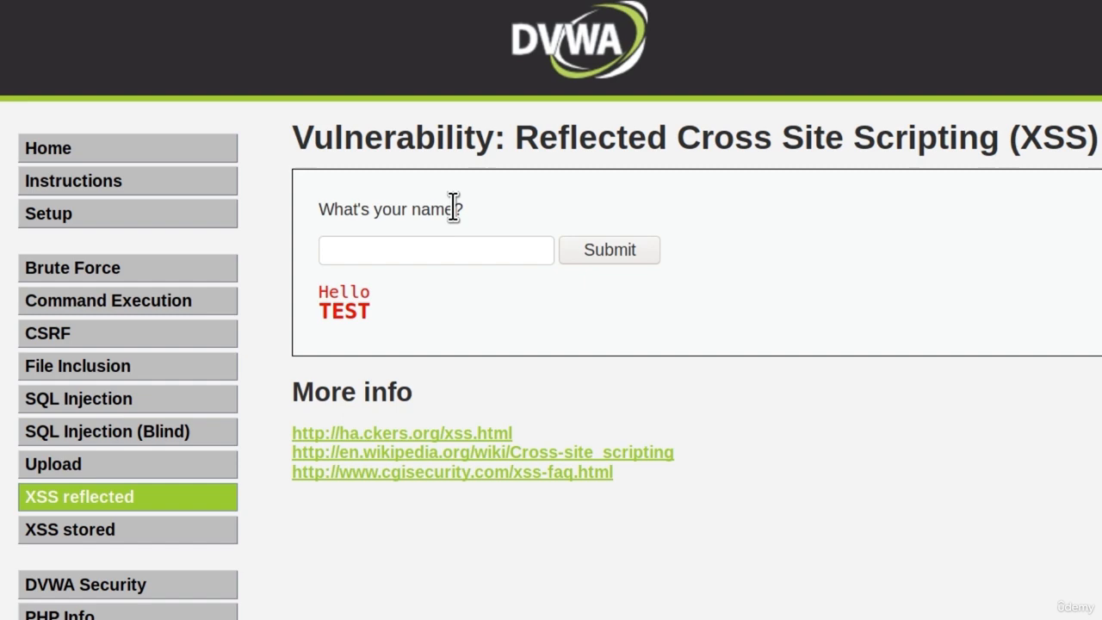
Step: Dismiss the stored XSS alert, reset the database, and enter 'test' as guestbook name
left_click(435, 249)
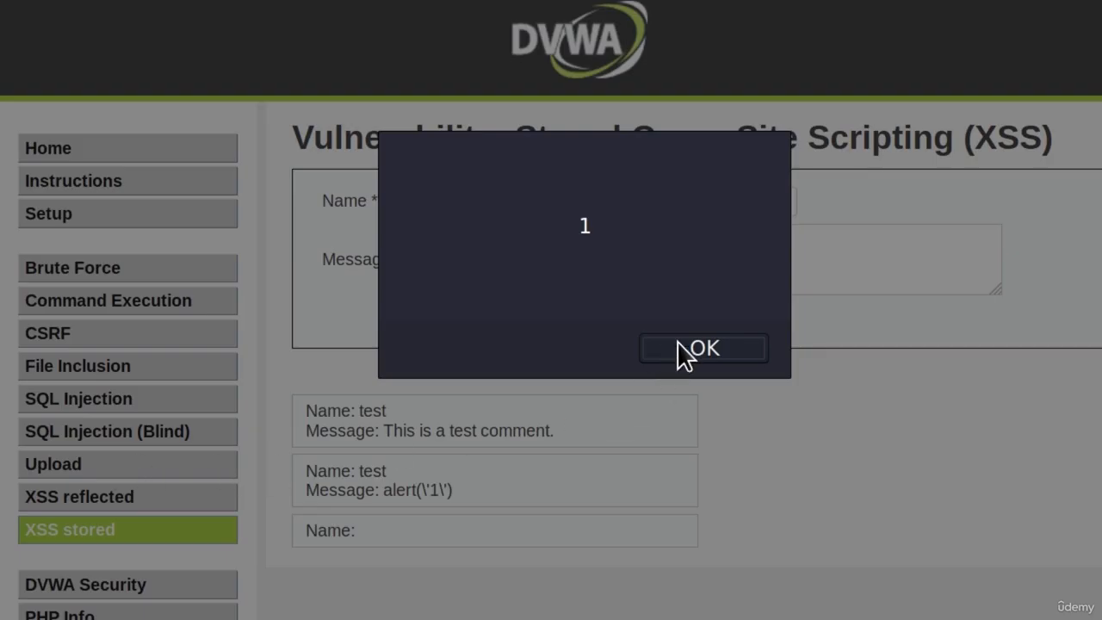
left_click(702, 348)
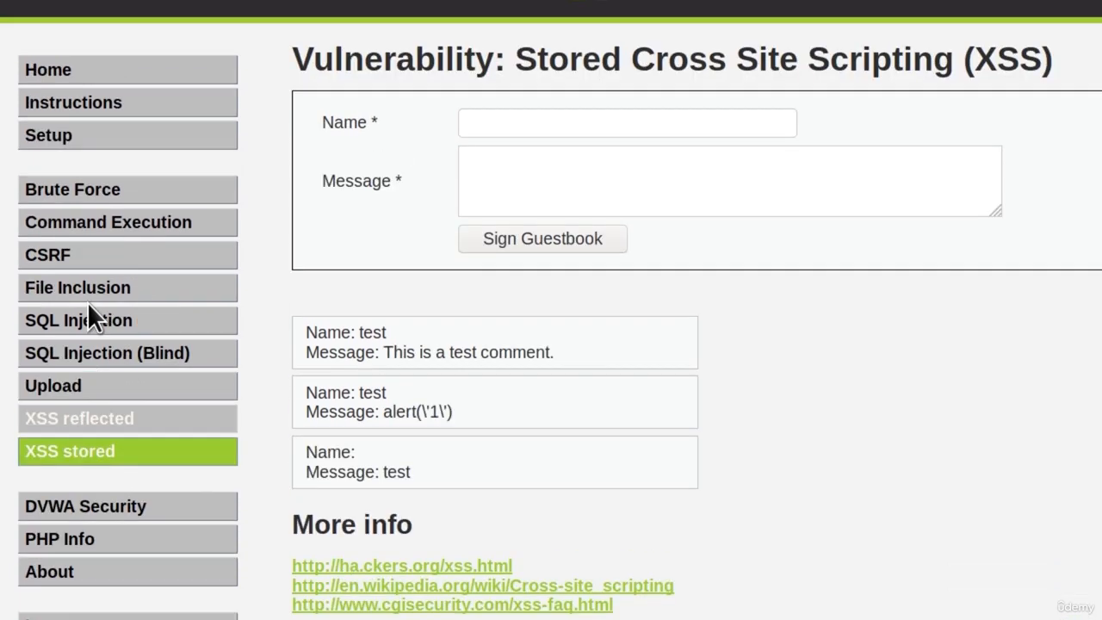
left_click(49, 135)
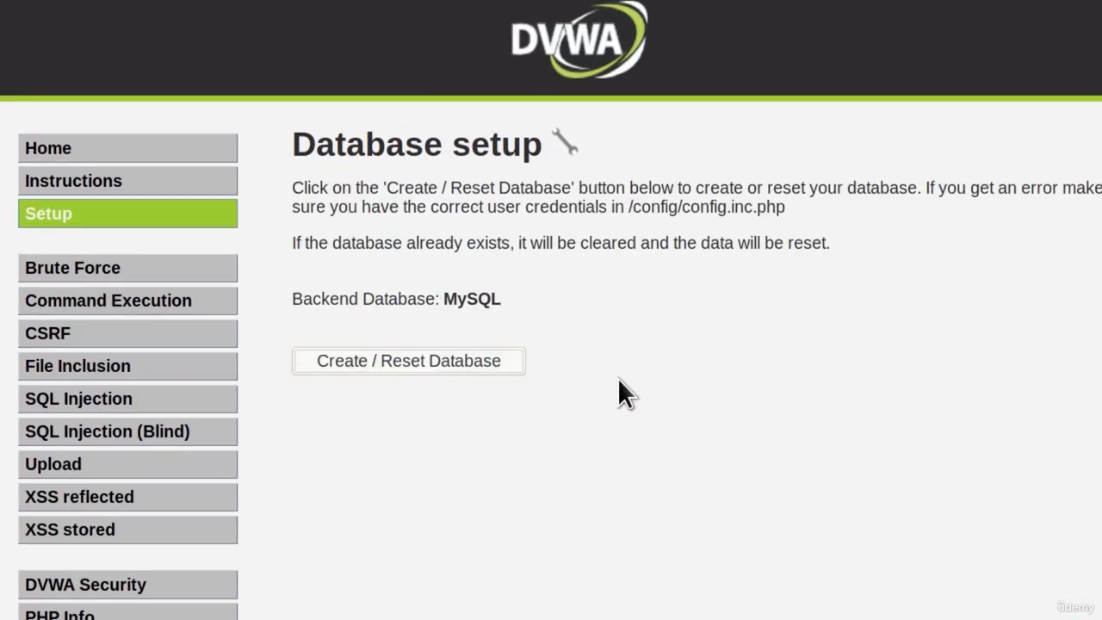
left_click(408, 361)
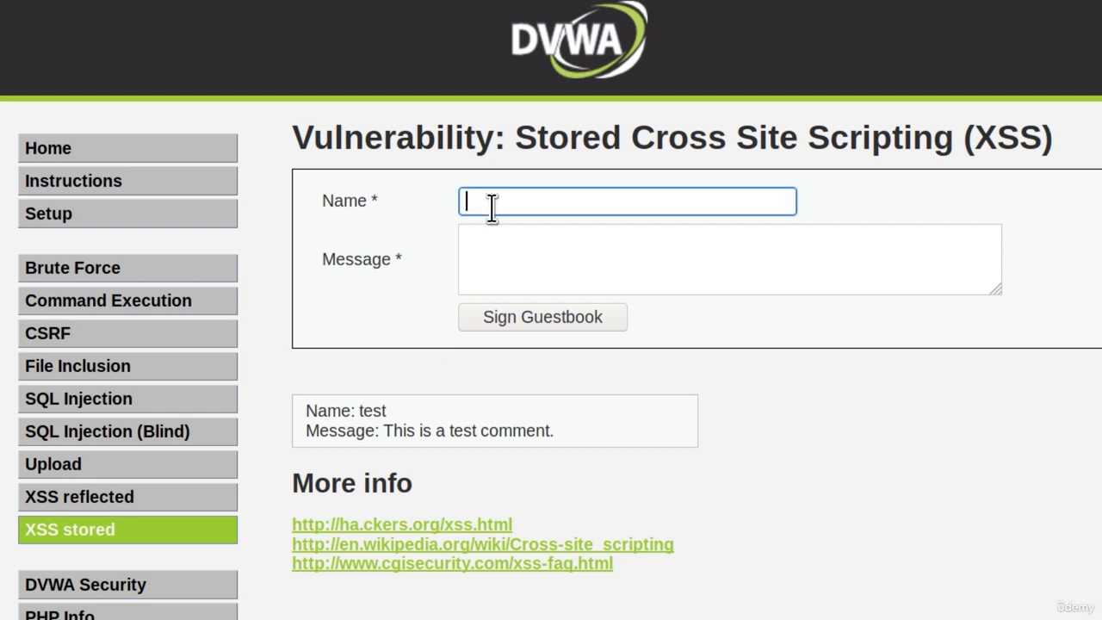
type("test")
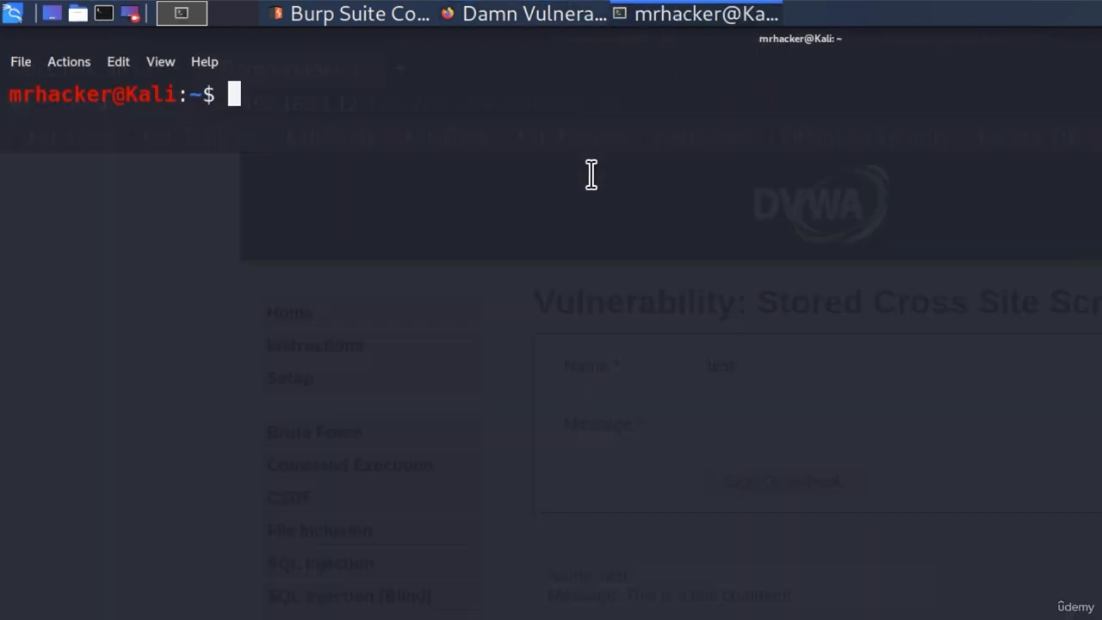
type("<")
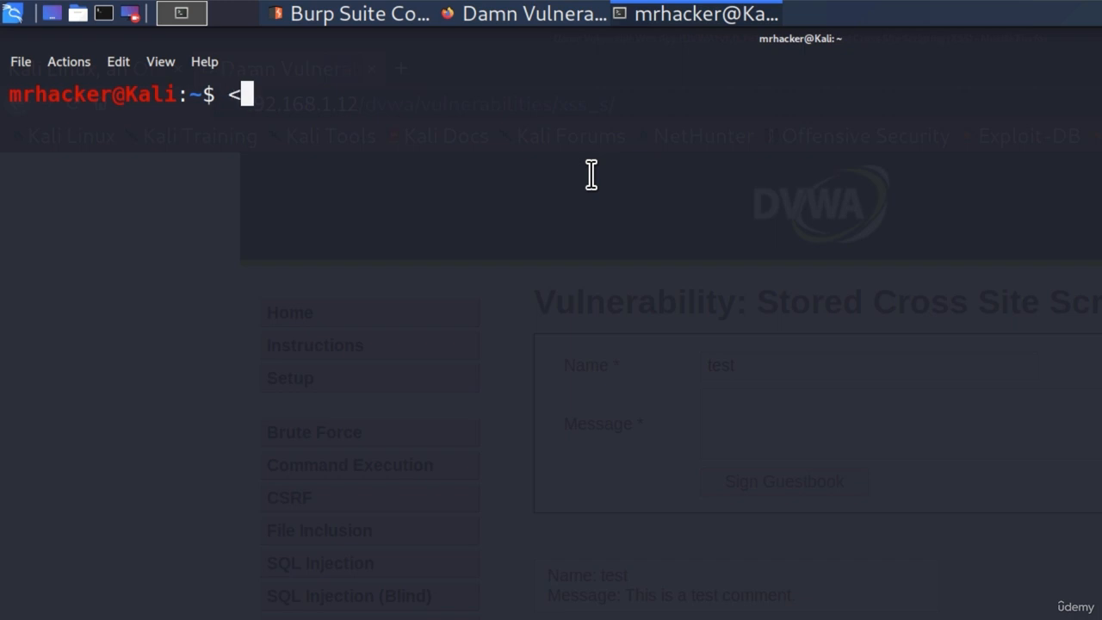
type("meta")
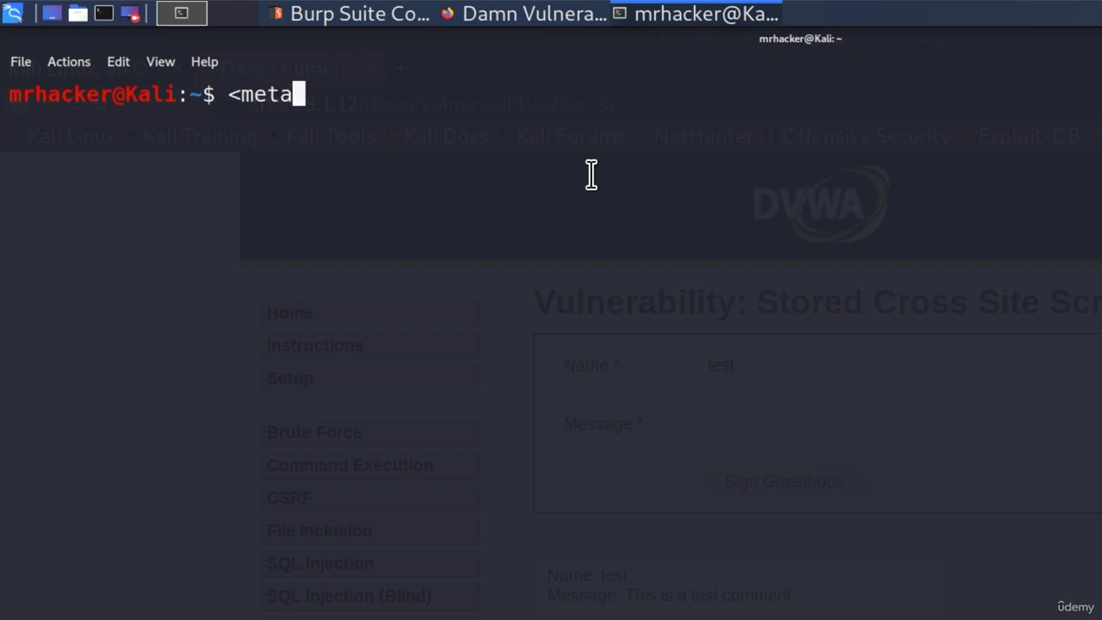
type("http-equ")
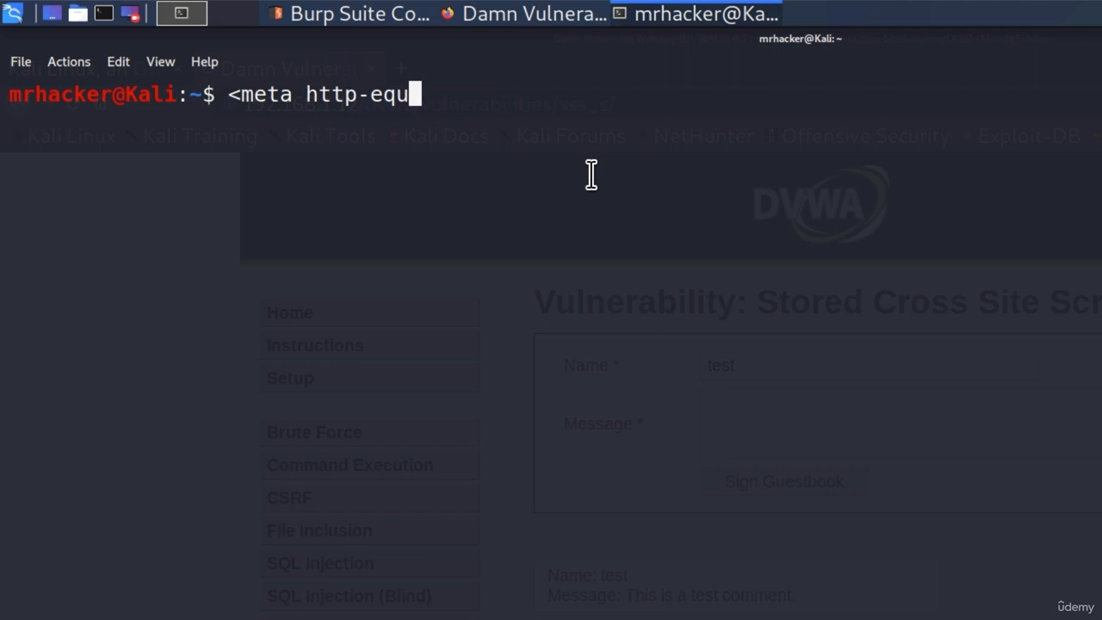
type("iv=\"")
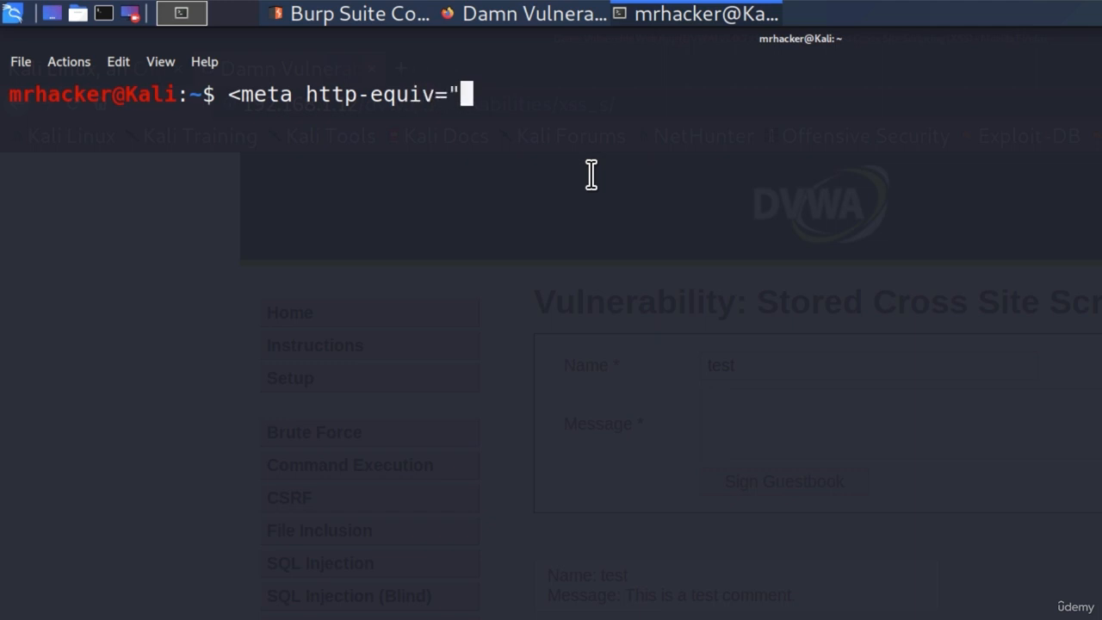
type("refresh\" content")
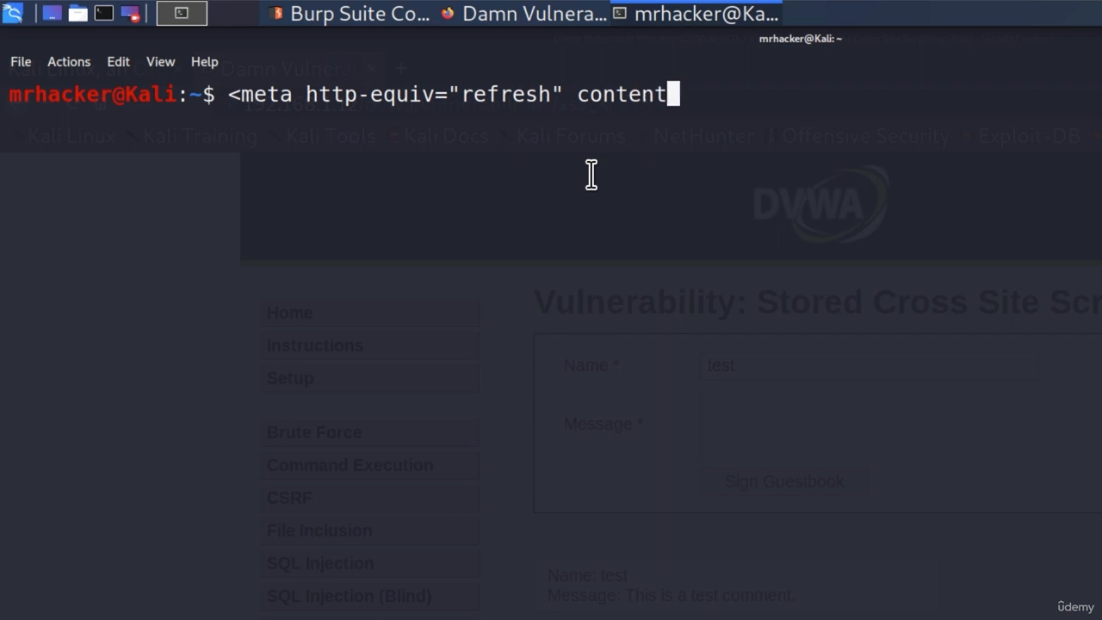
type("=0;")
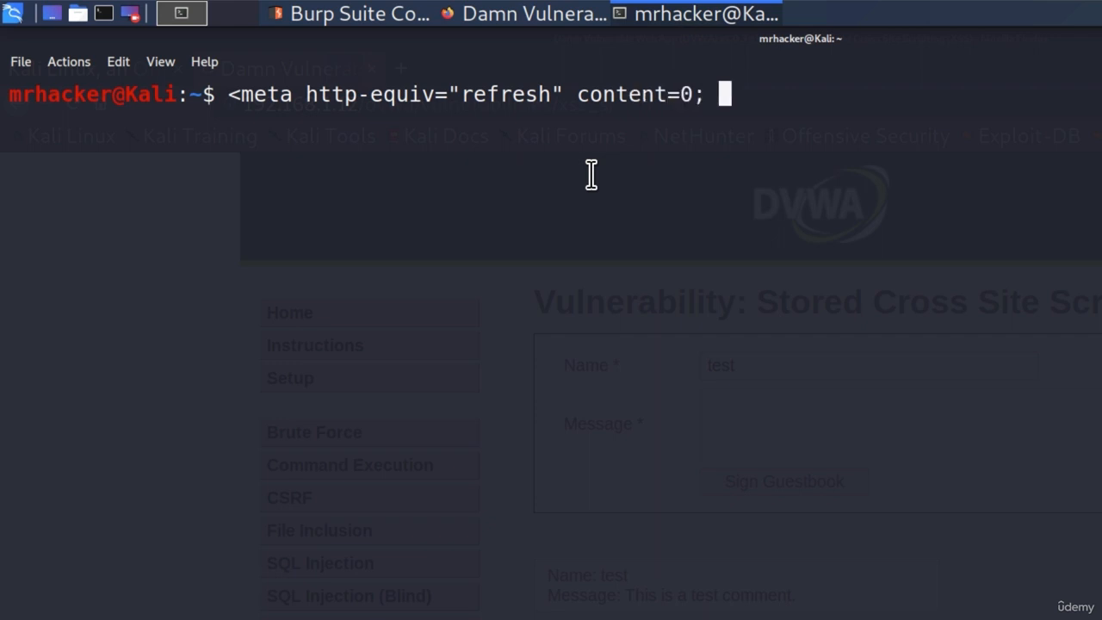
type("url=")
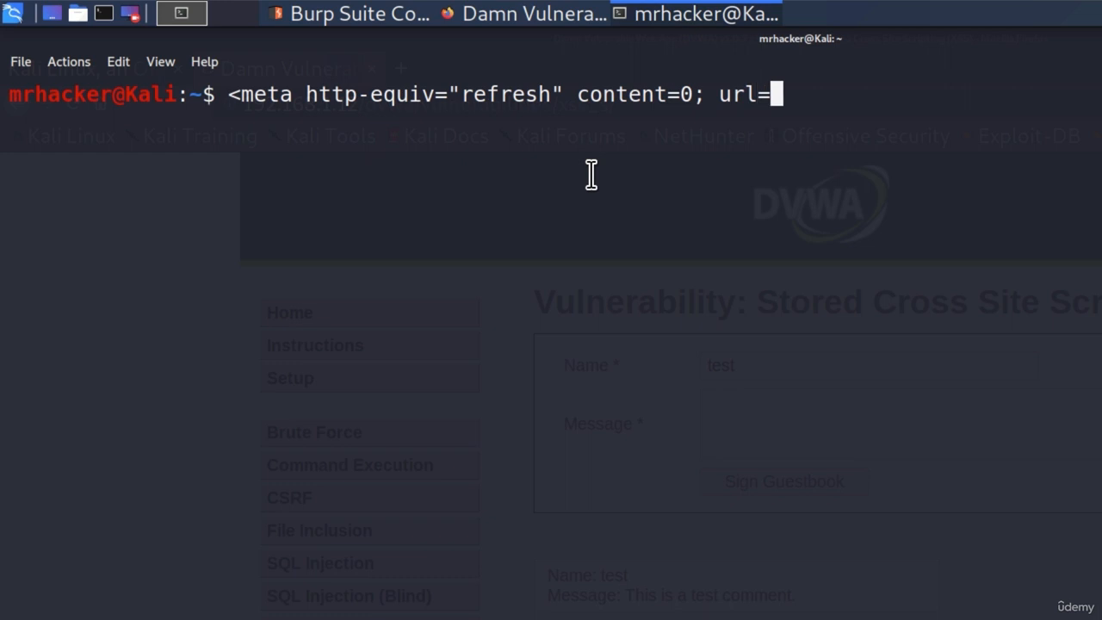
type("http:/")
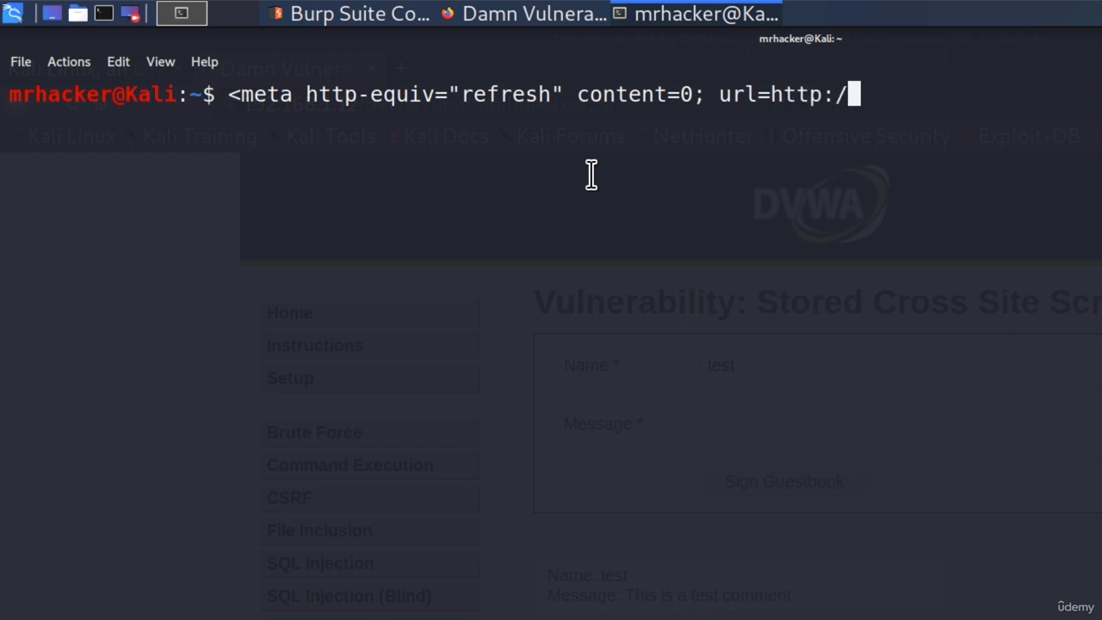
type("/google.c")
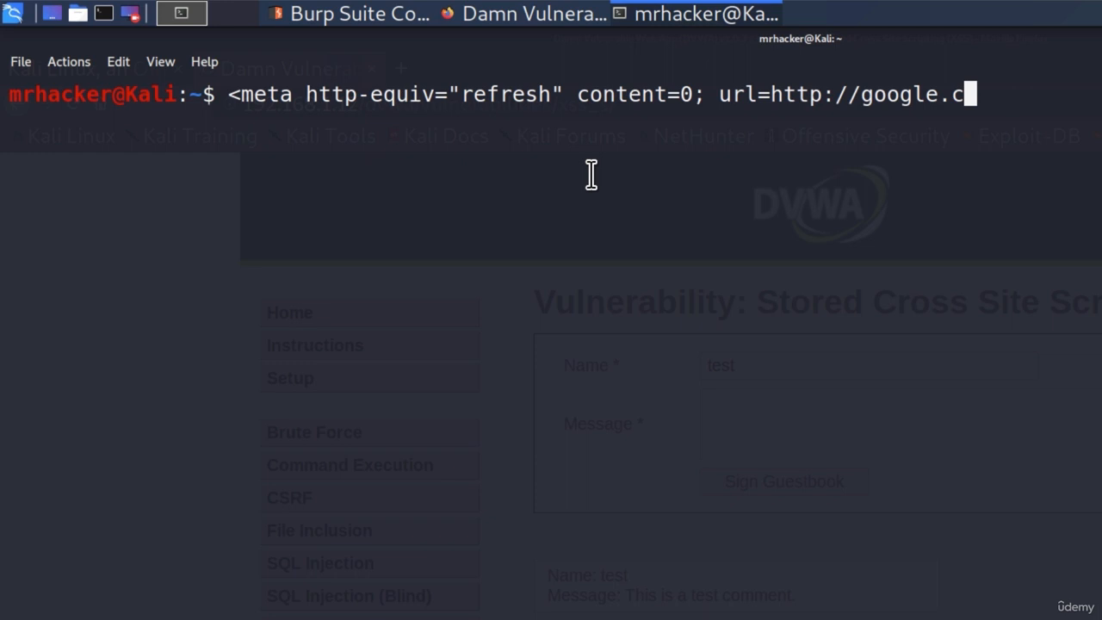
type("om\"")
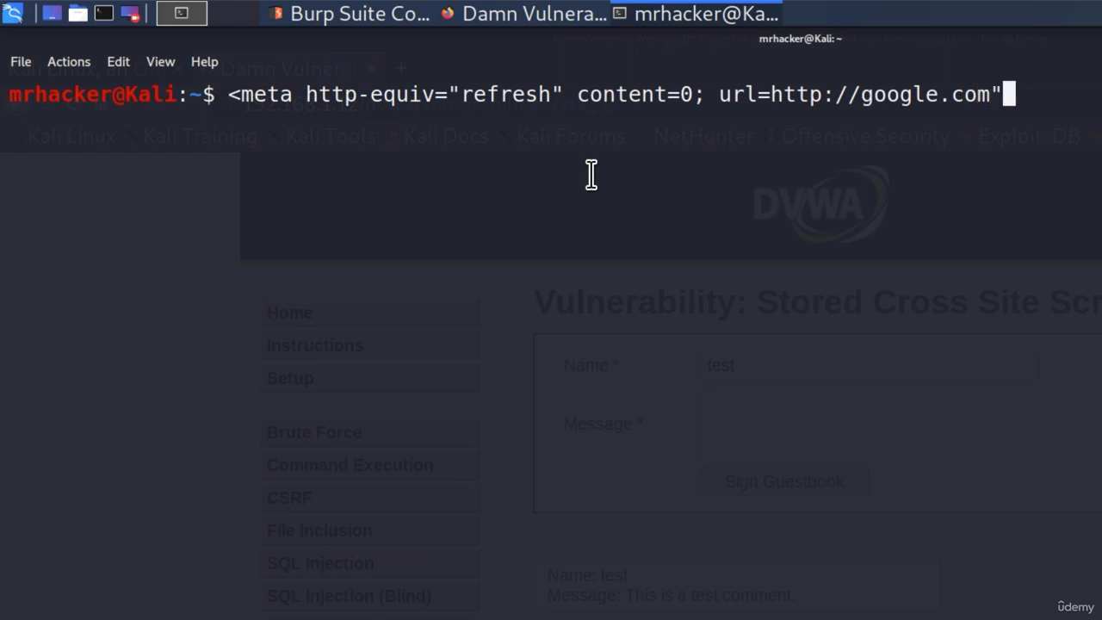
type("?>")
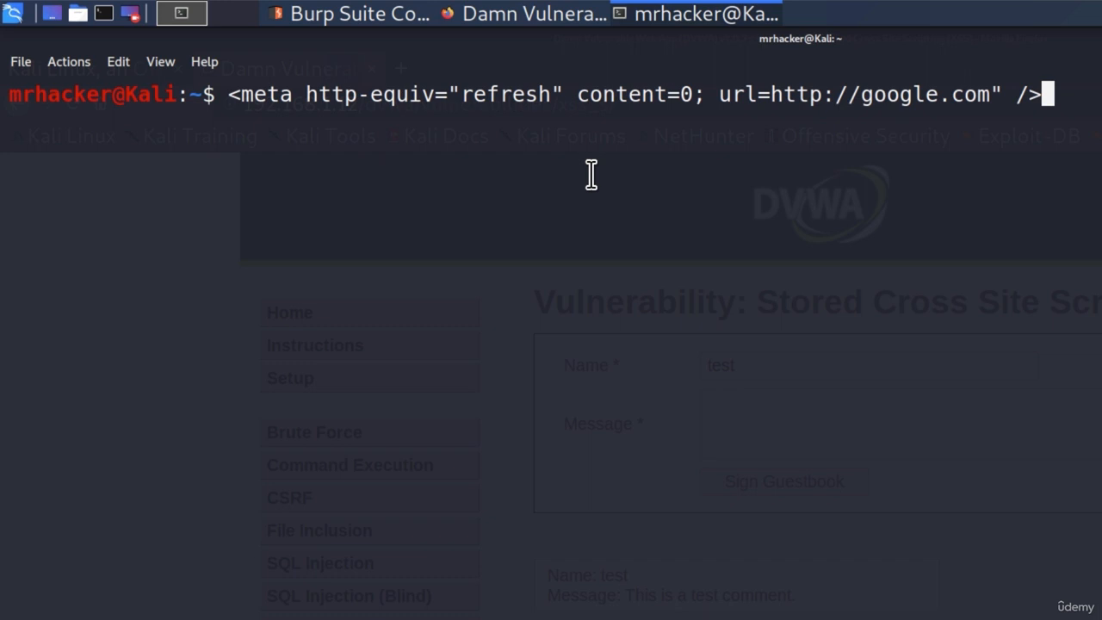
mouse_move(256, 95)
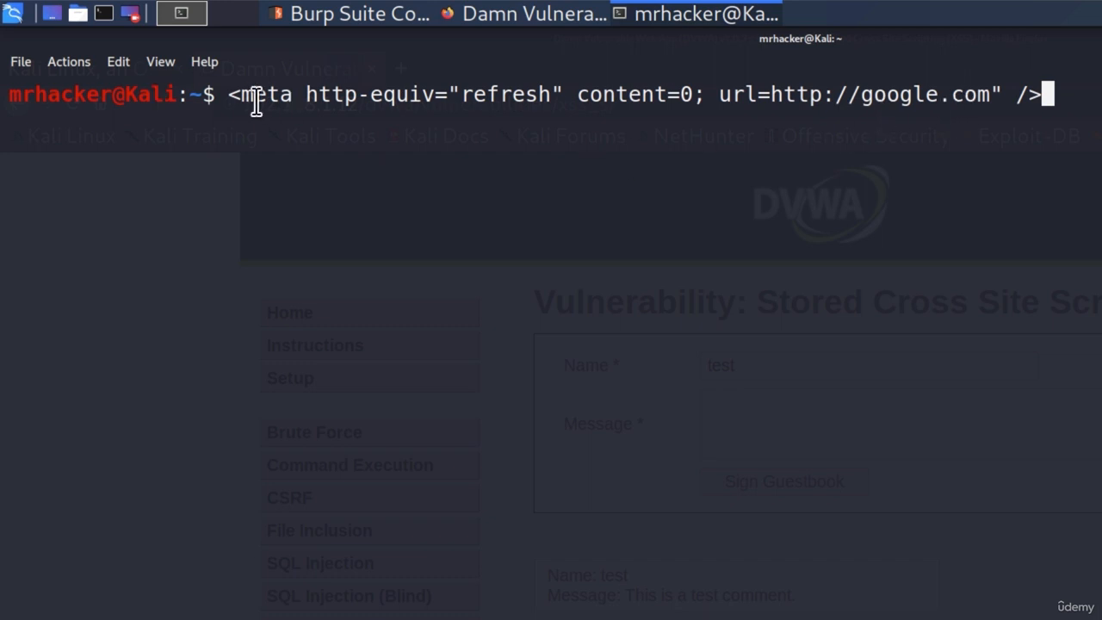
mouse_move(1055, 99)
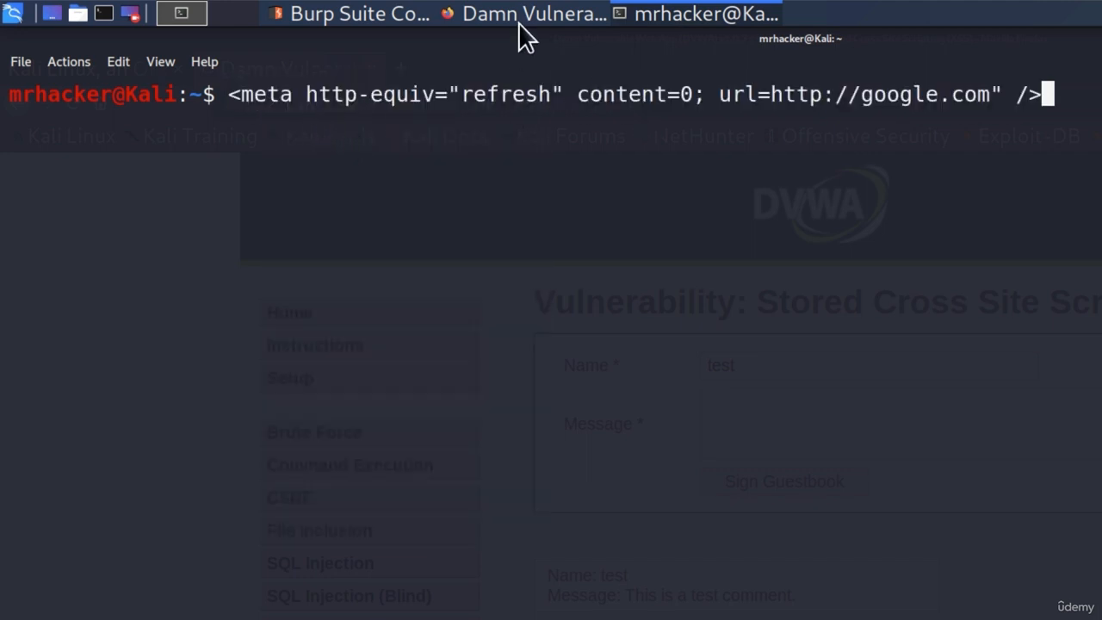
Step: Copy the meta refresh tag and post it as a guestbook message by 'test'
right_click(818, 421)
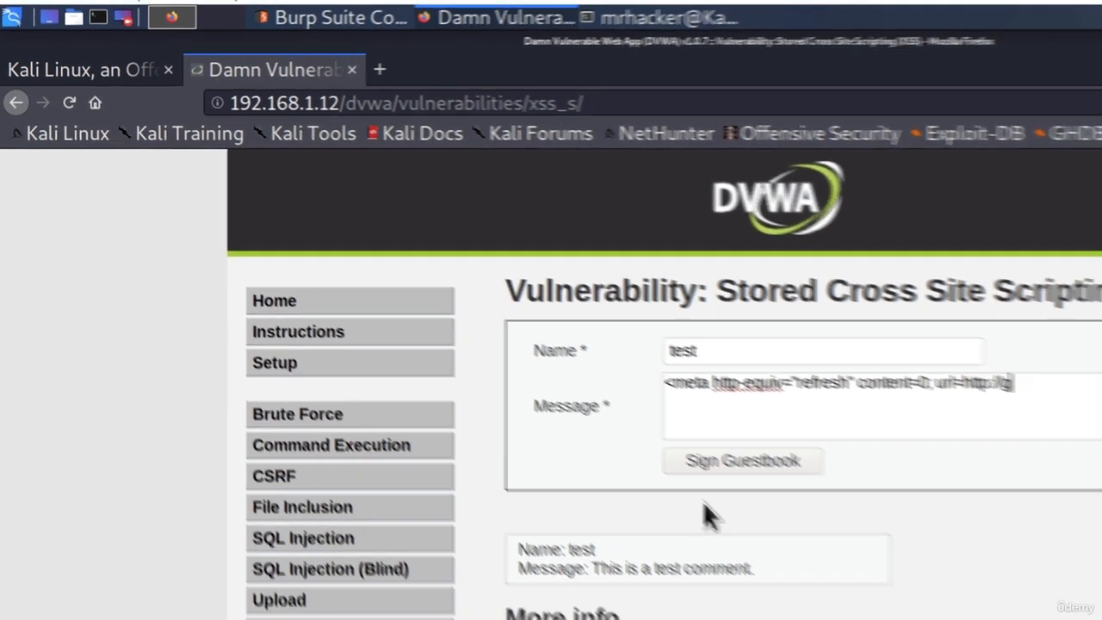
left_click(742, 460)
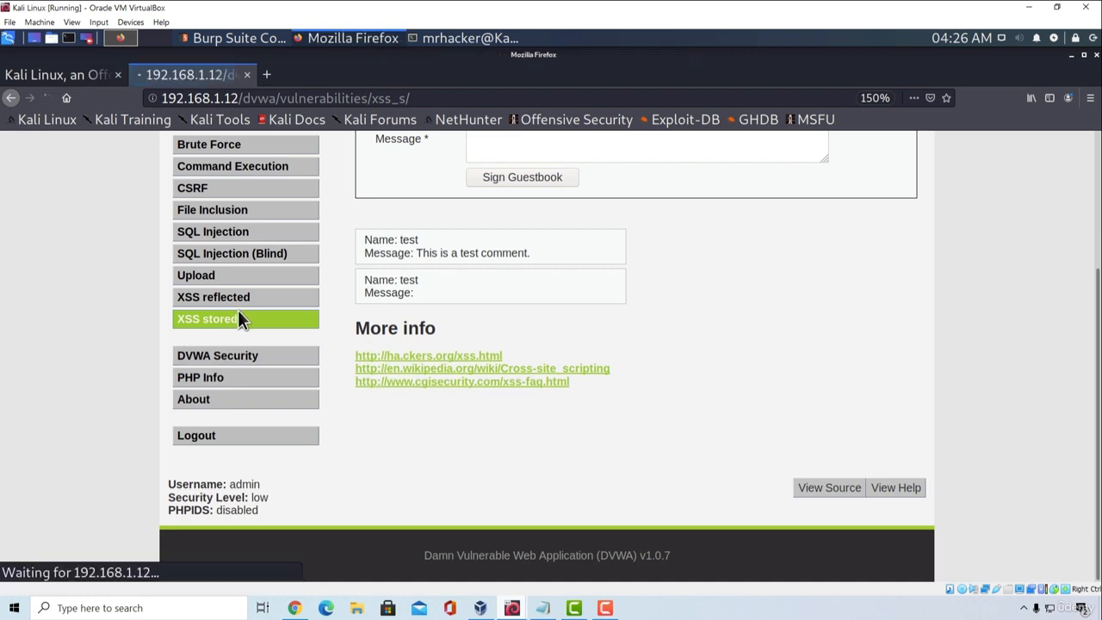
Step: Reset the DVWA database from Setup to clear the injected guestbook entry
left_click(206, 318)
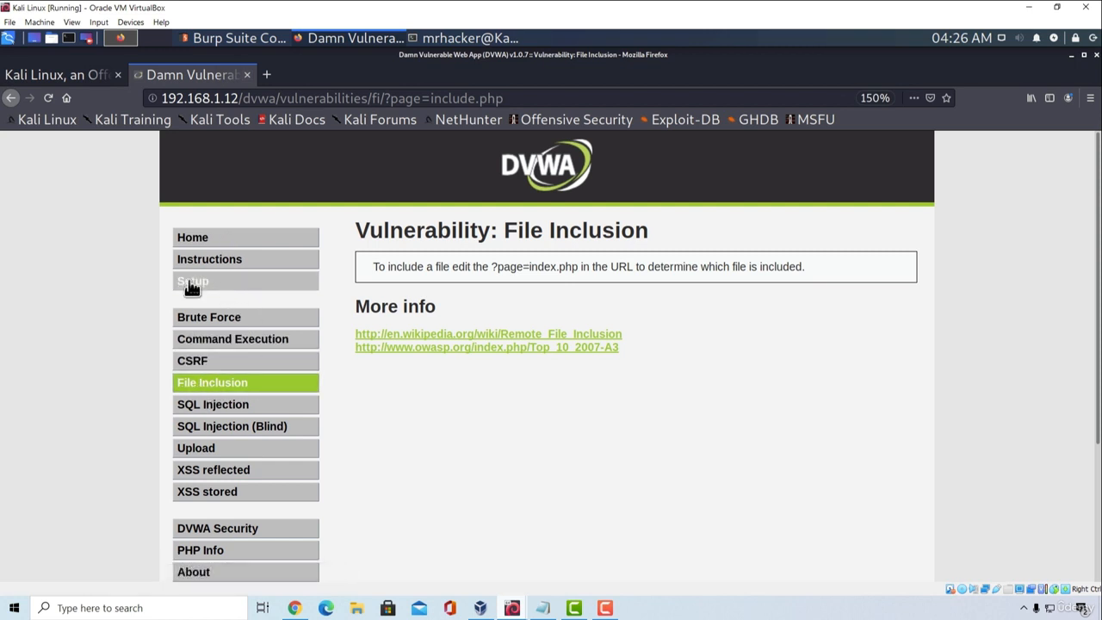
left_click(193, 280)
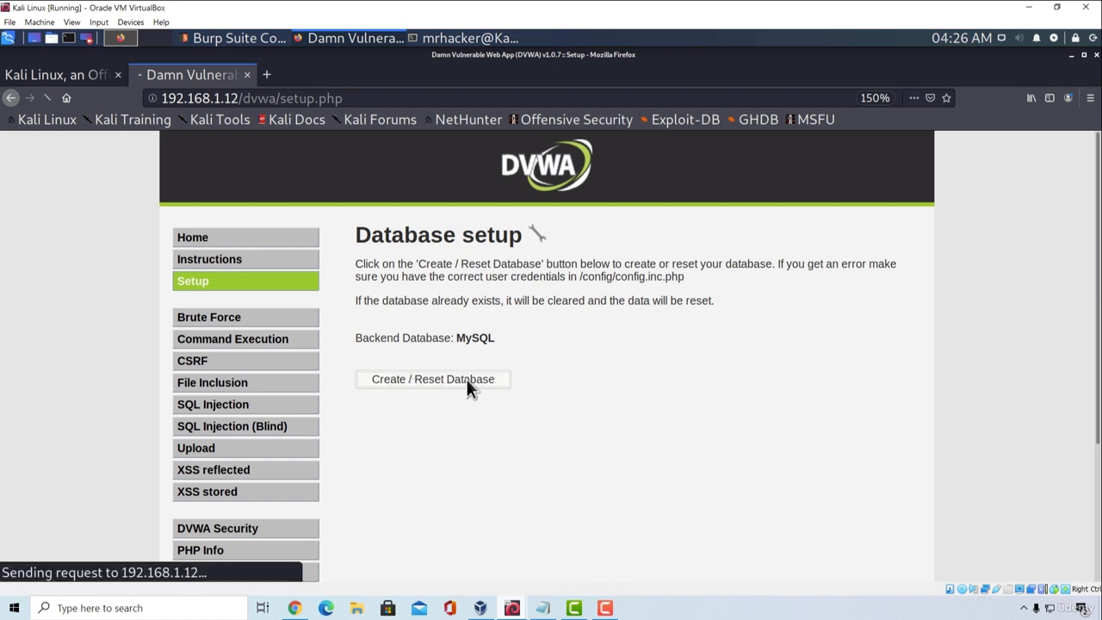
left_click(207, 491)
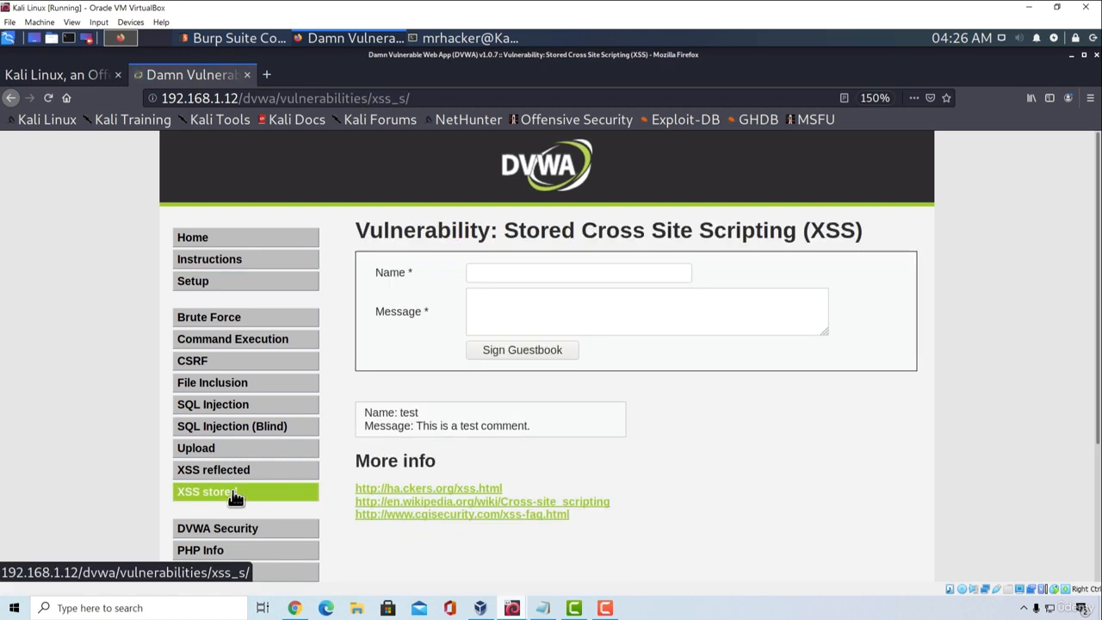
mouse_move(142, 119)
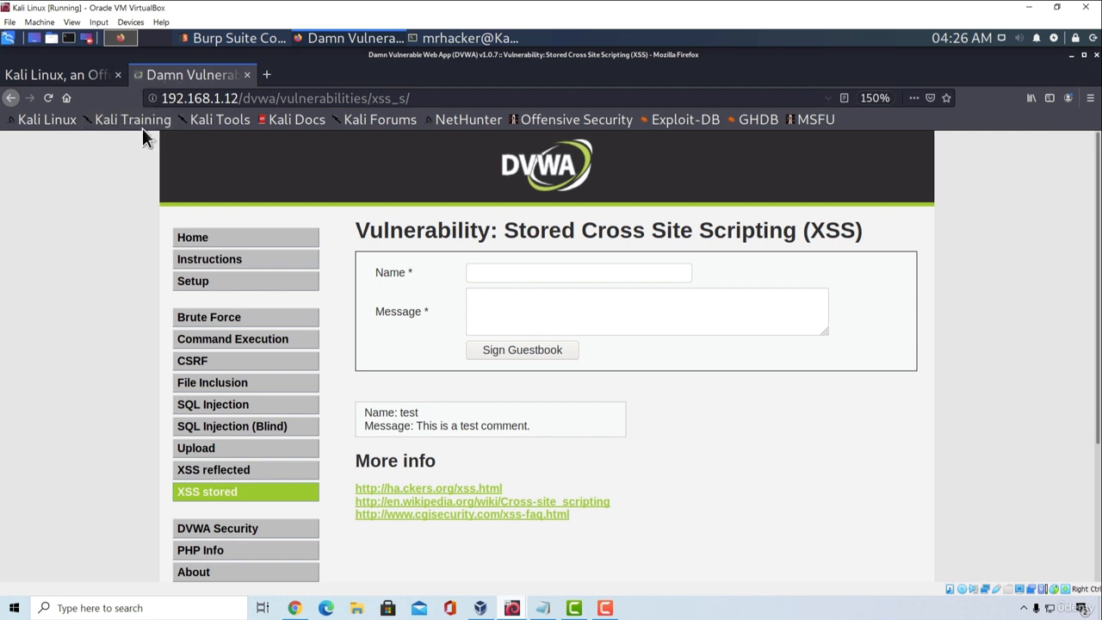
mouse_move(320, 424)
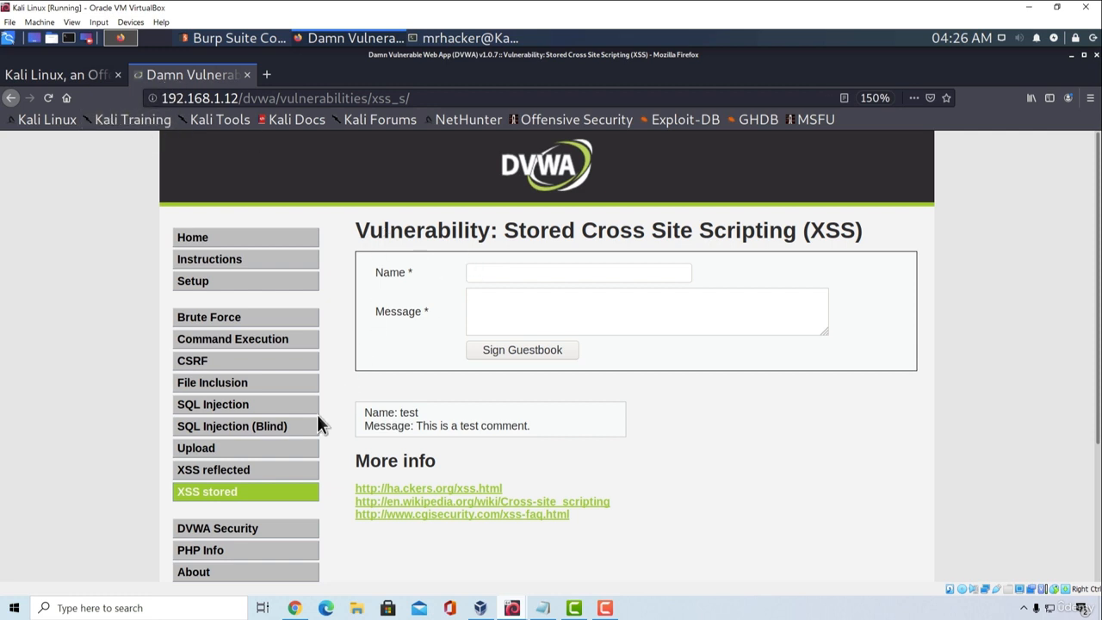
Step: Submit a meta refresh payload redirecting to facebook through the reflected XSS name form
left_click(213, 469)
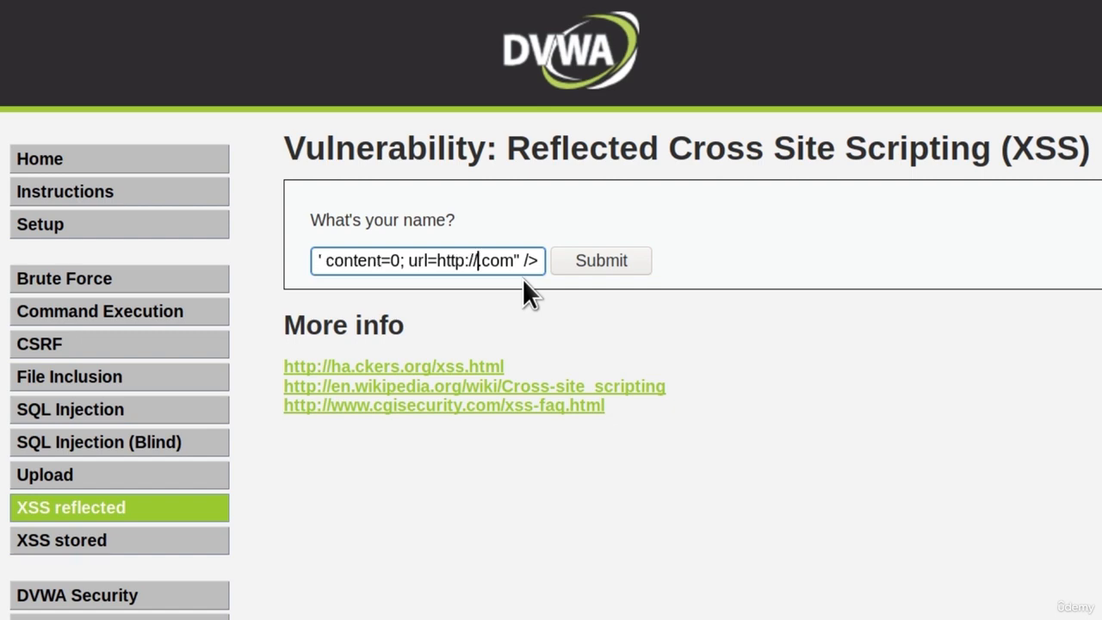
type("faceboo")
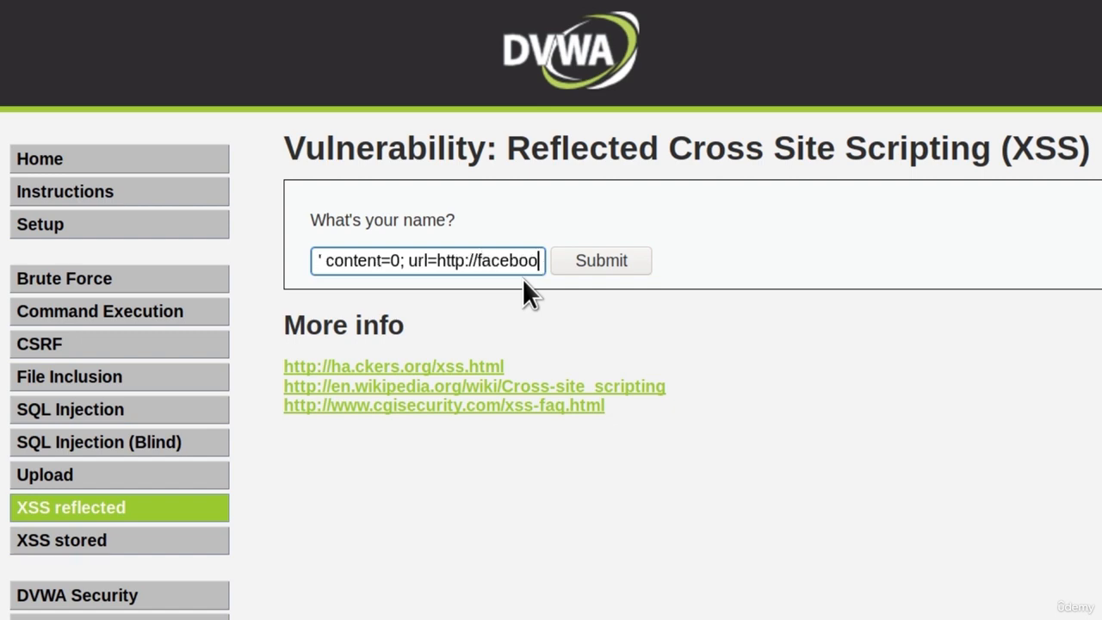
left_click(600, 260)
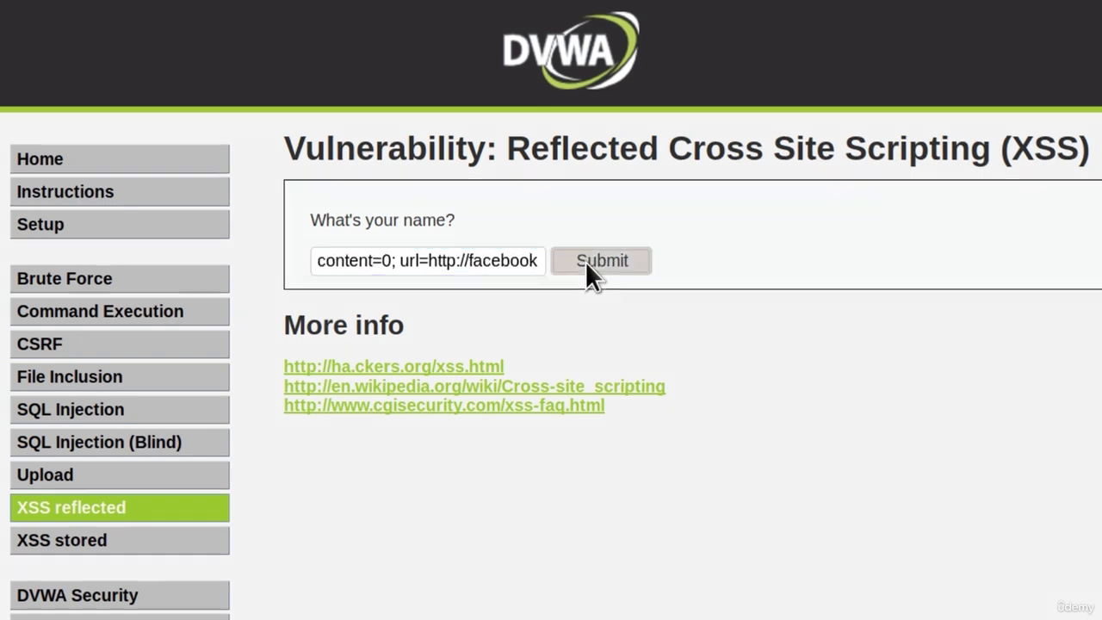
left_click(600, 261)
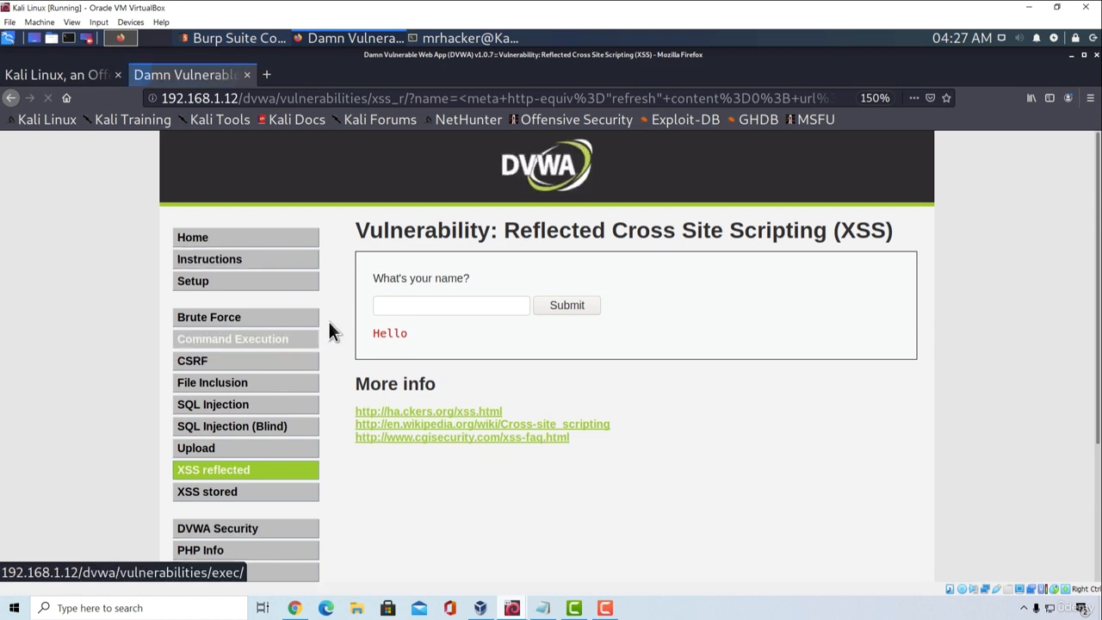
left_click(233, 338)
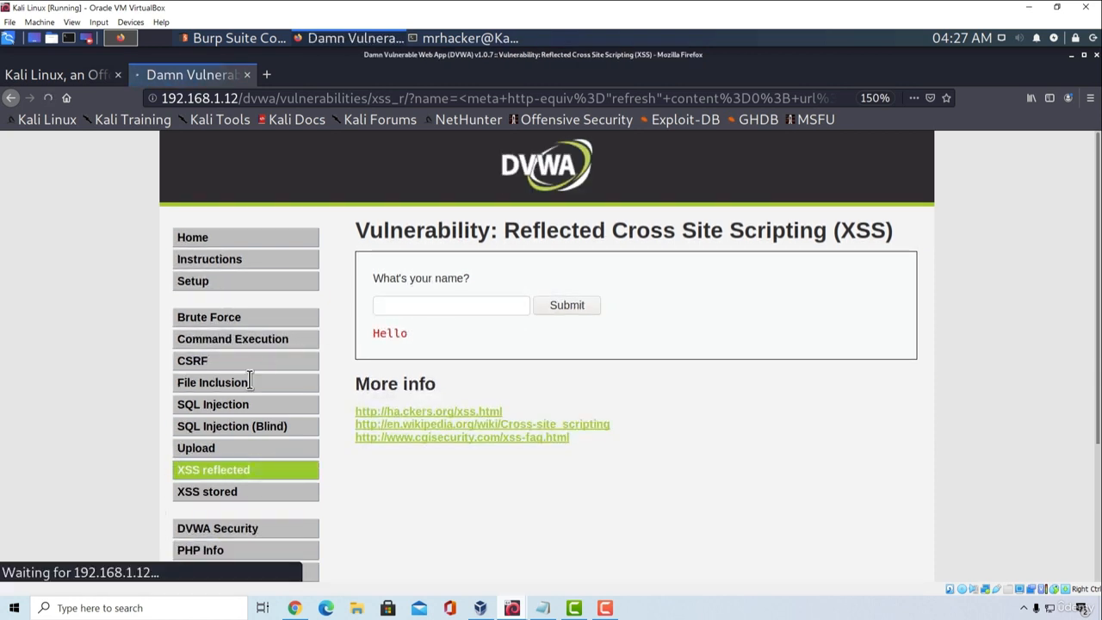
left_click(213, 404)
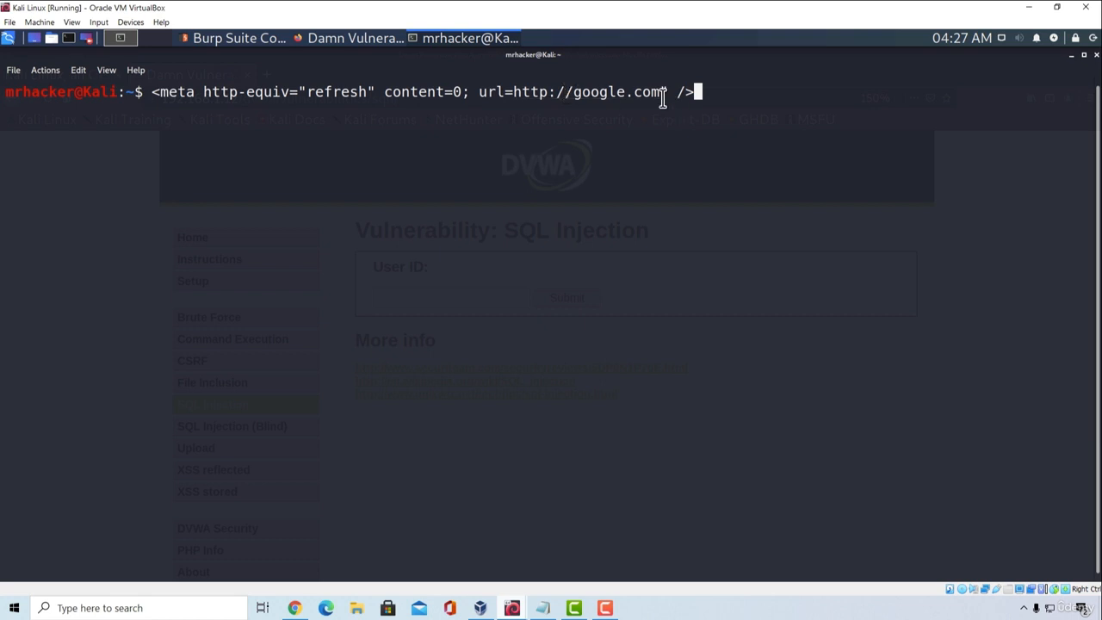
left_click(213, 469)
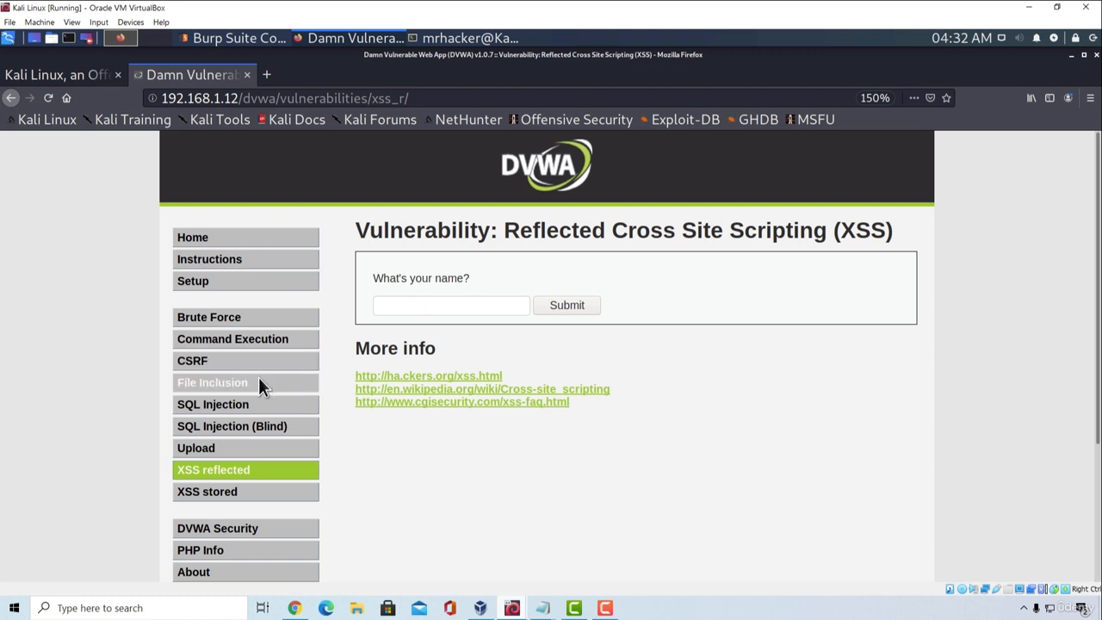
mouse_move(498, 267)
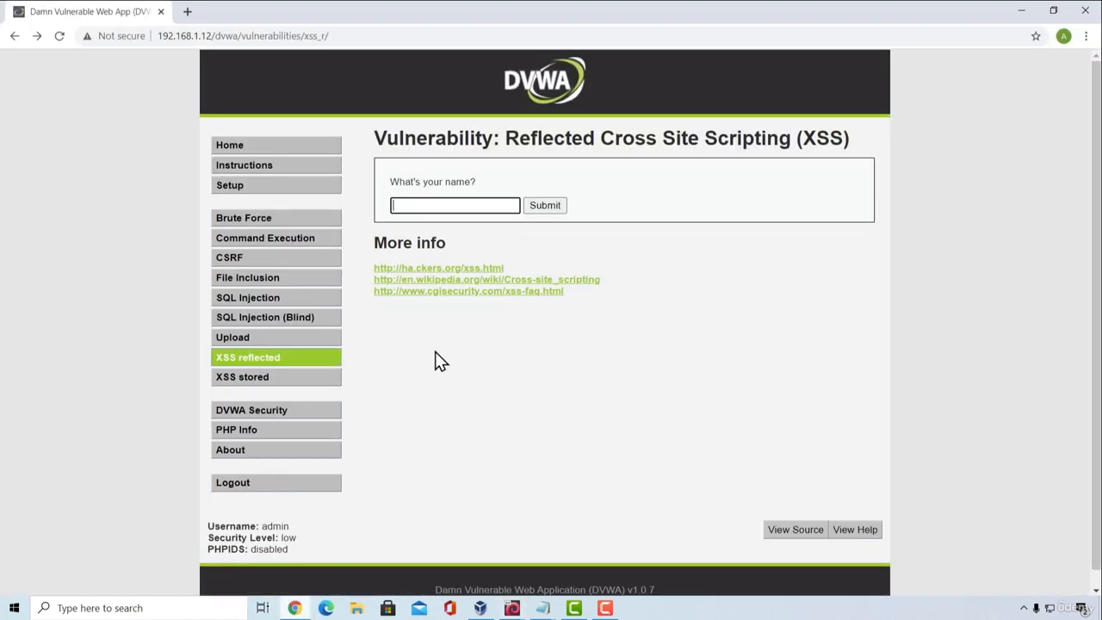
mouse_move(226, 91)
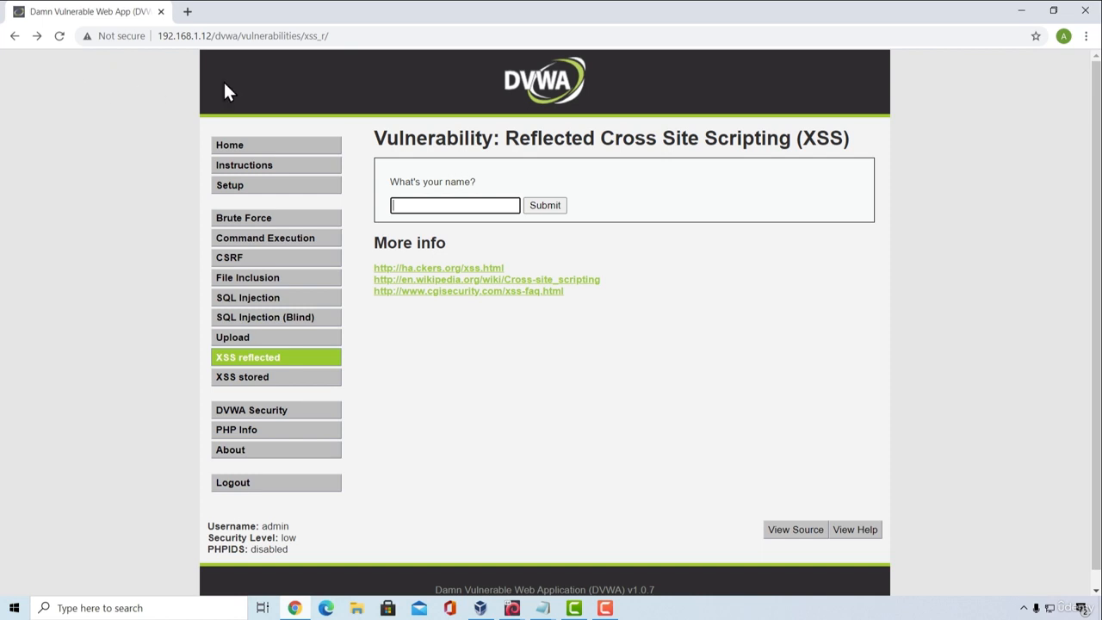
mouse_move(567, 573)
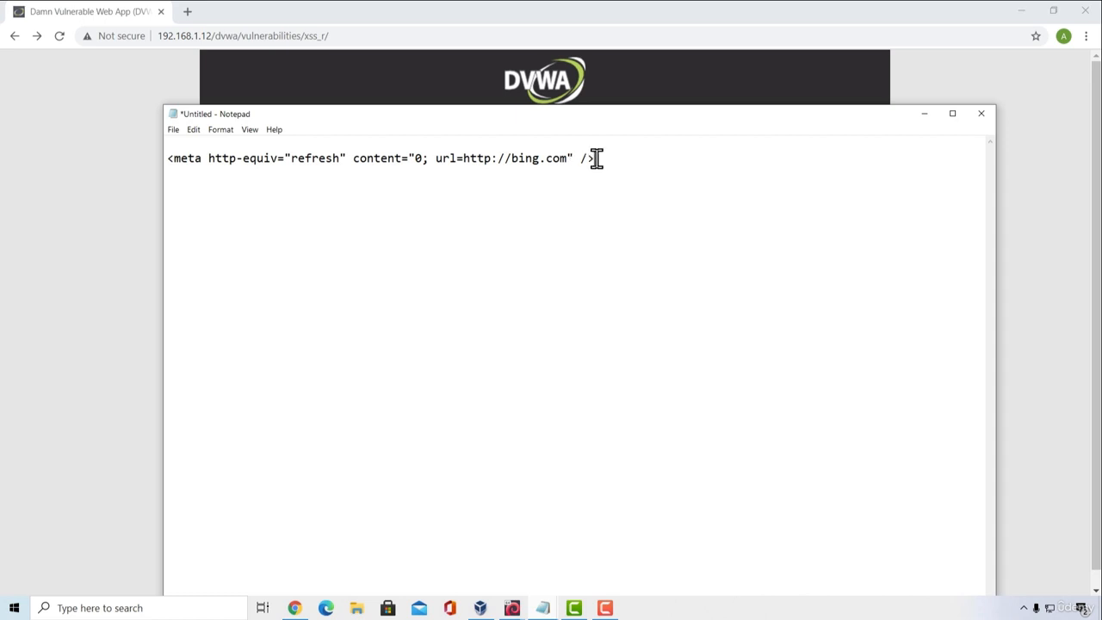
Step: Copy the bing.com meta refresh tag and submit it through the reflected XSS form
key("ctrl+a")
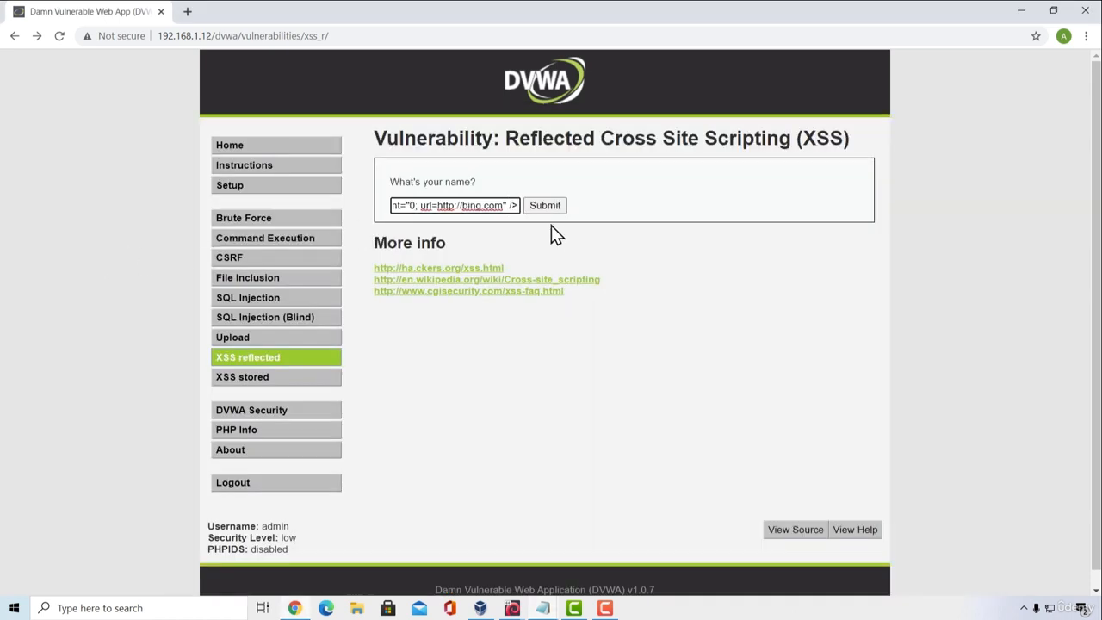
mouse_move(545, 205)
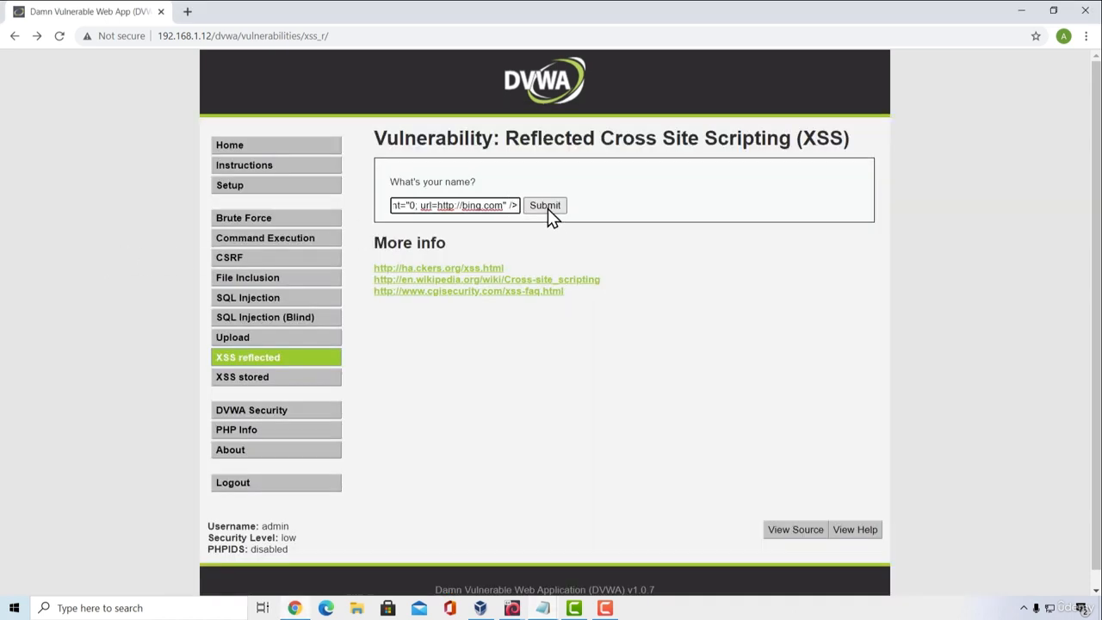
left_click(544, 205)
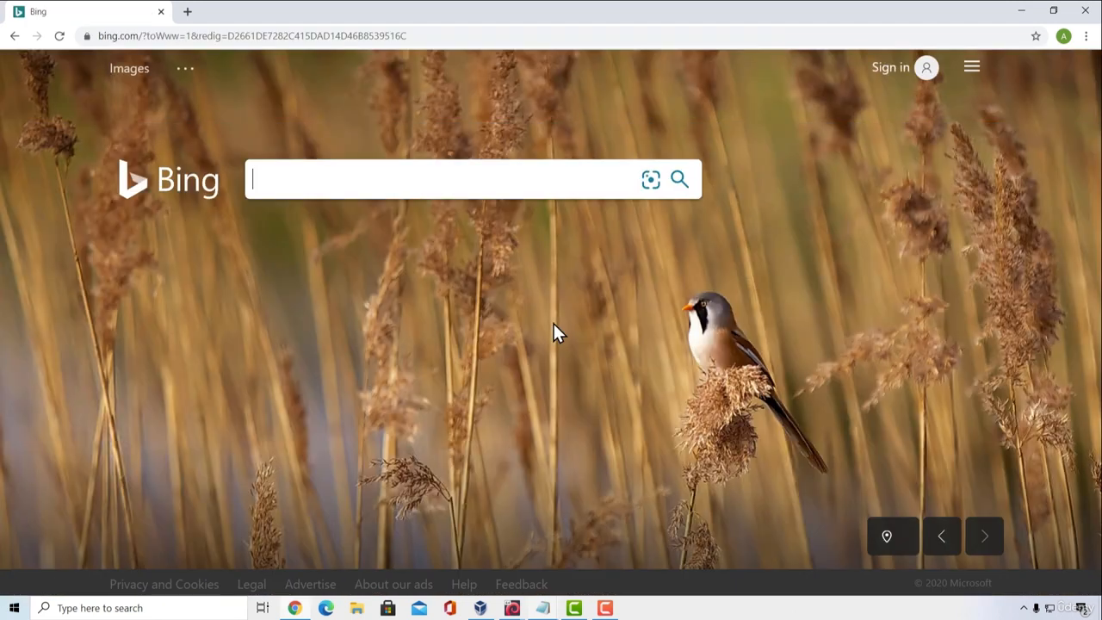
mouse_move(95, 169)
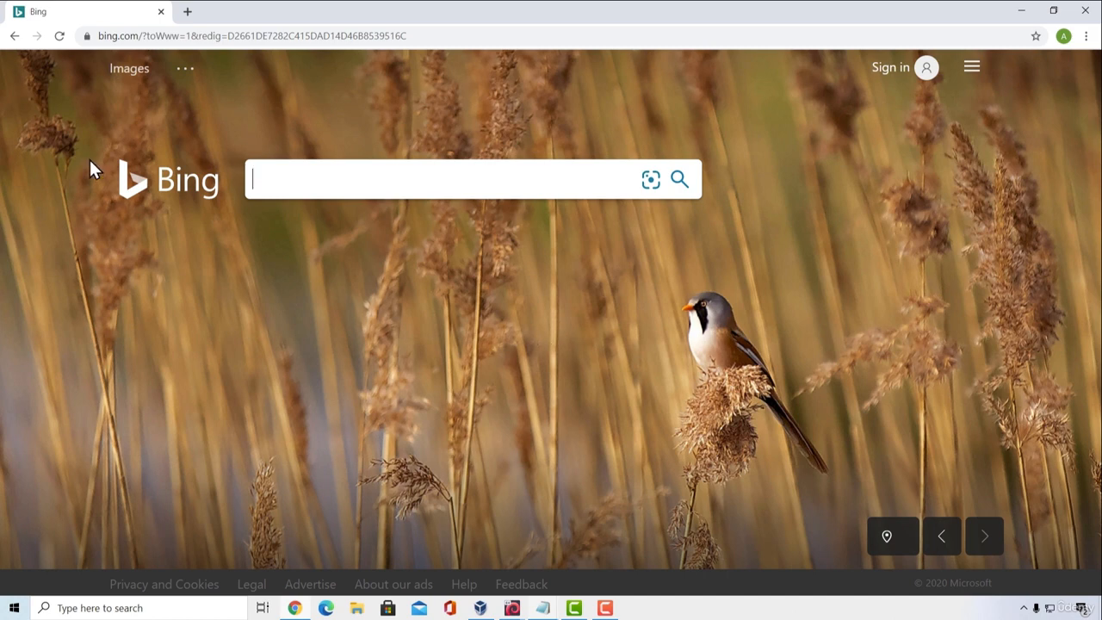
mouse_move(59, 84)
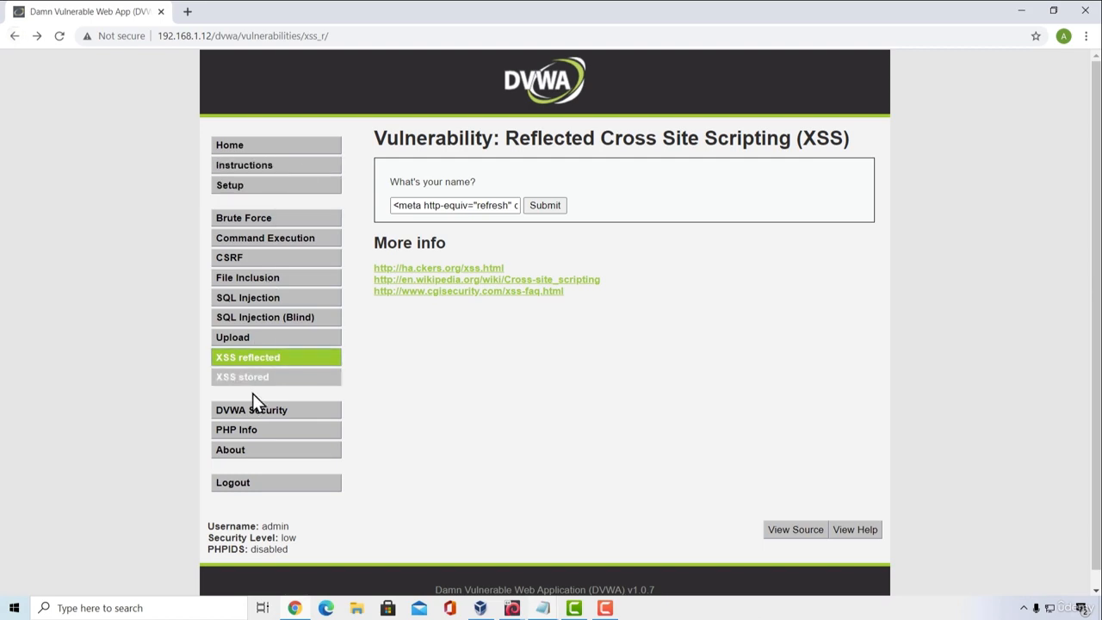
left_click(242, 376)
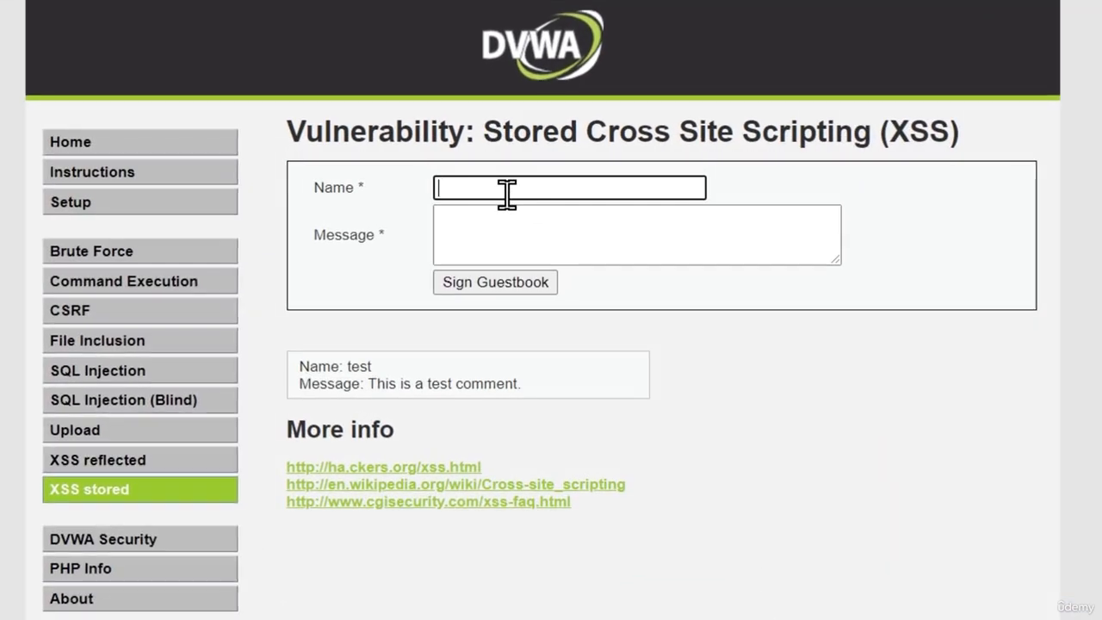
type("<meta http-equiv=\"refresh\" content=\"0; url=http://")
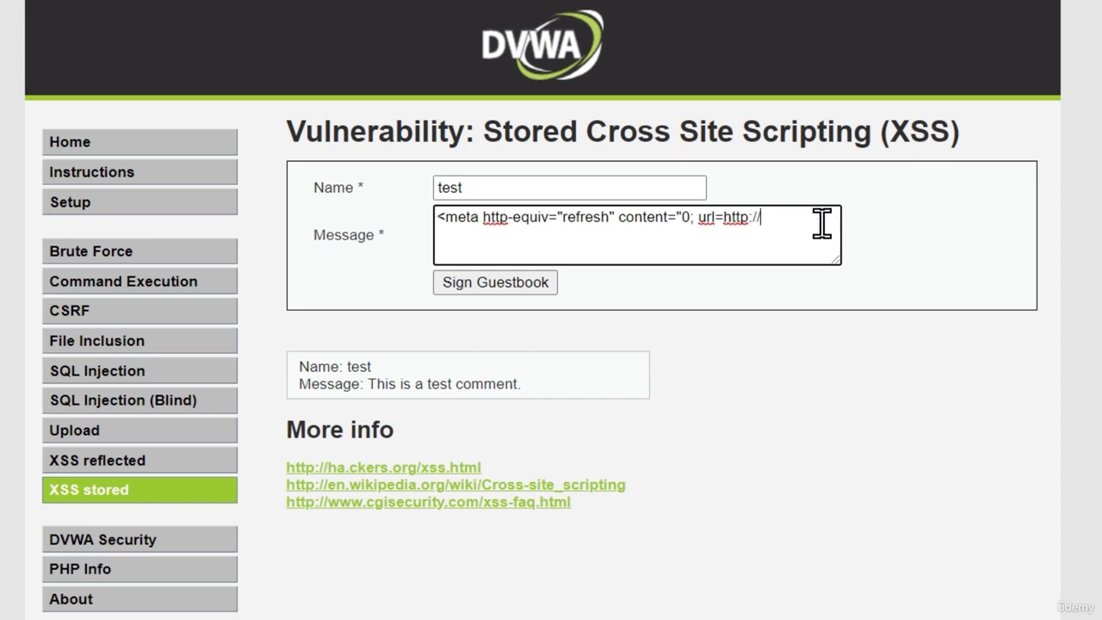
mouse_move(773, 241)
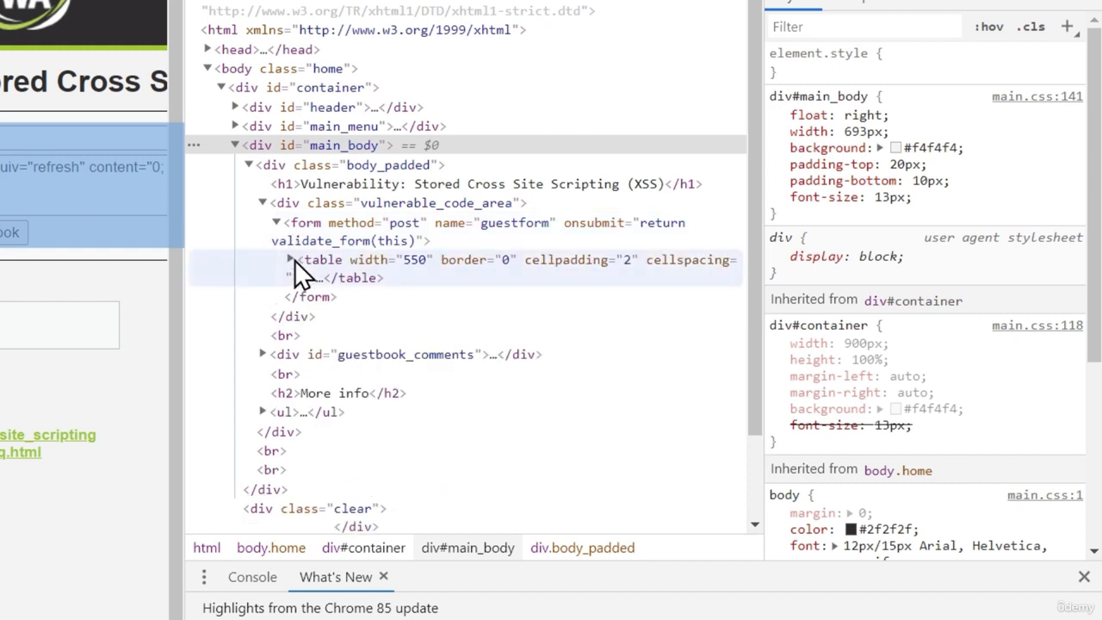
left_click(288, 259)
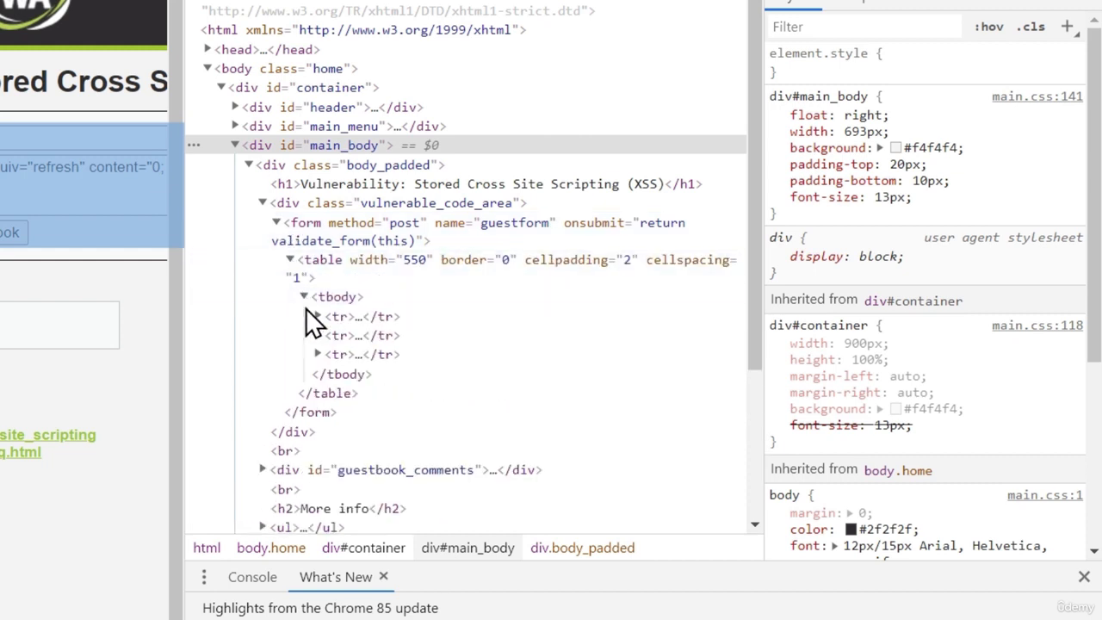
left_click(317, 335)
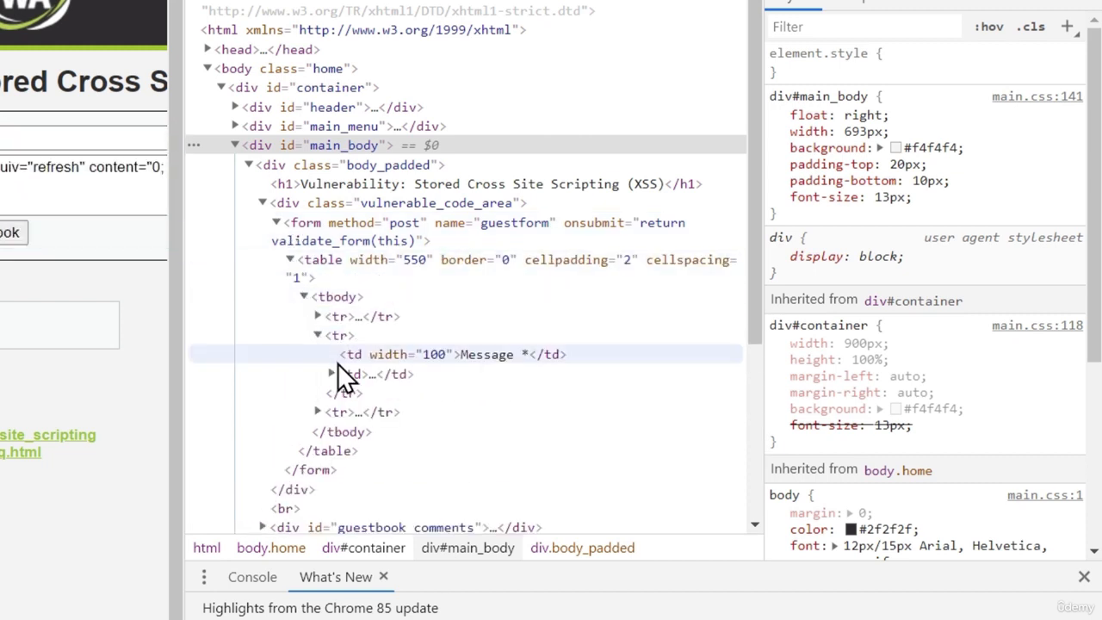
left_click(331, 373)
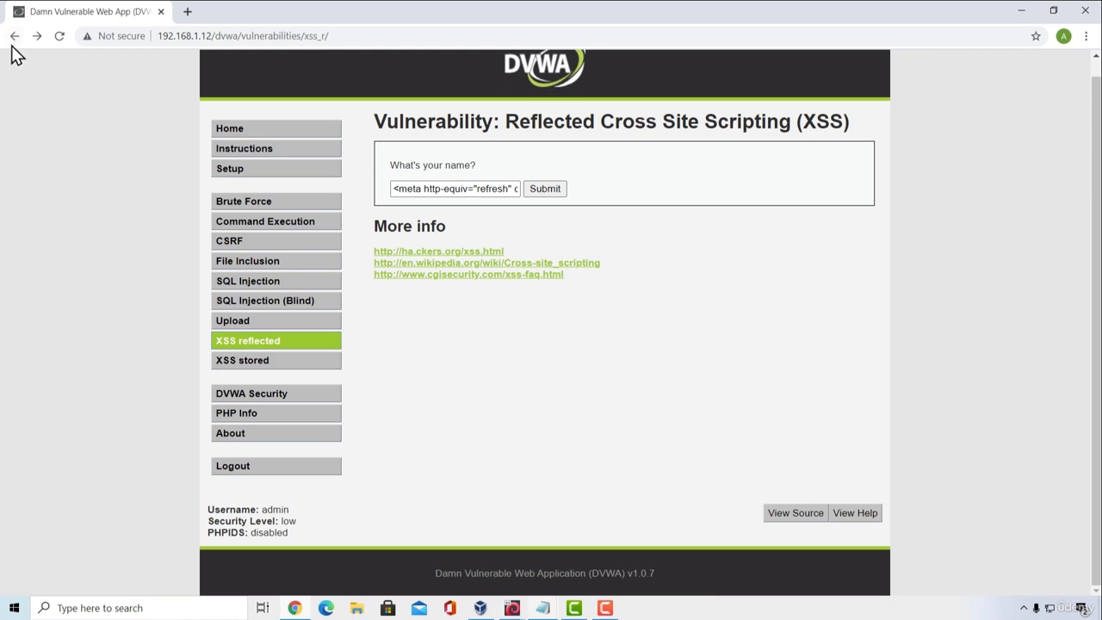
Step: Go back from the reflected XSS page and head to the stored XSS guestbook
left_click(244, 200)
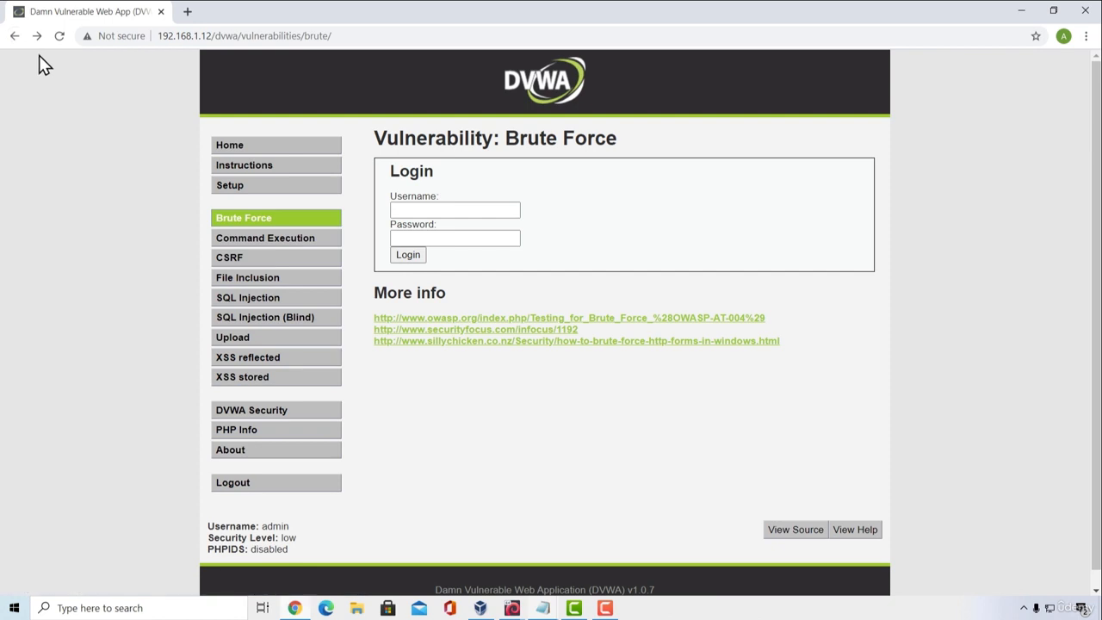
left_click(265, 237)
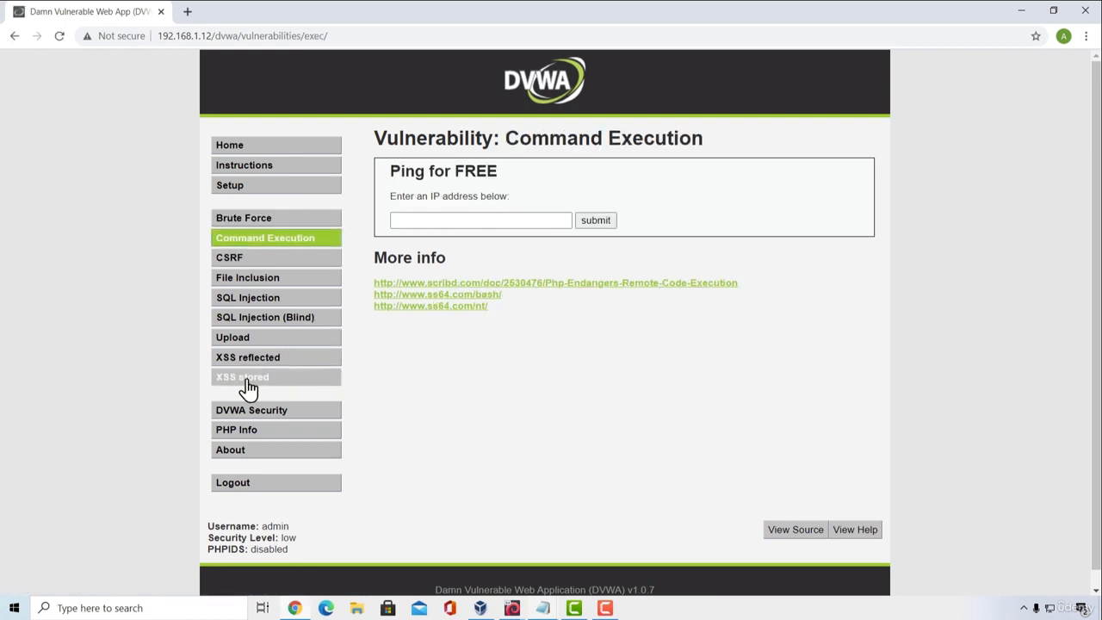